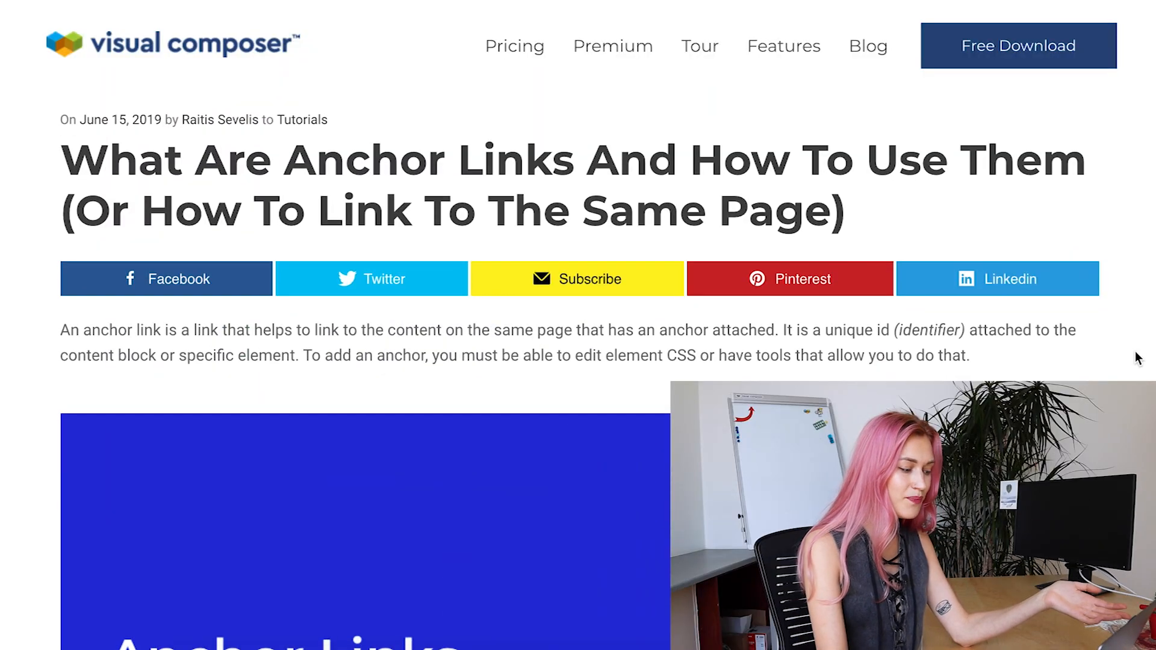
# - In the Text editor, give the h3 heading 'How to Create Anchor Links in Visual Composer' id="anchor"
pyautogui.scroll(-3)
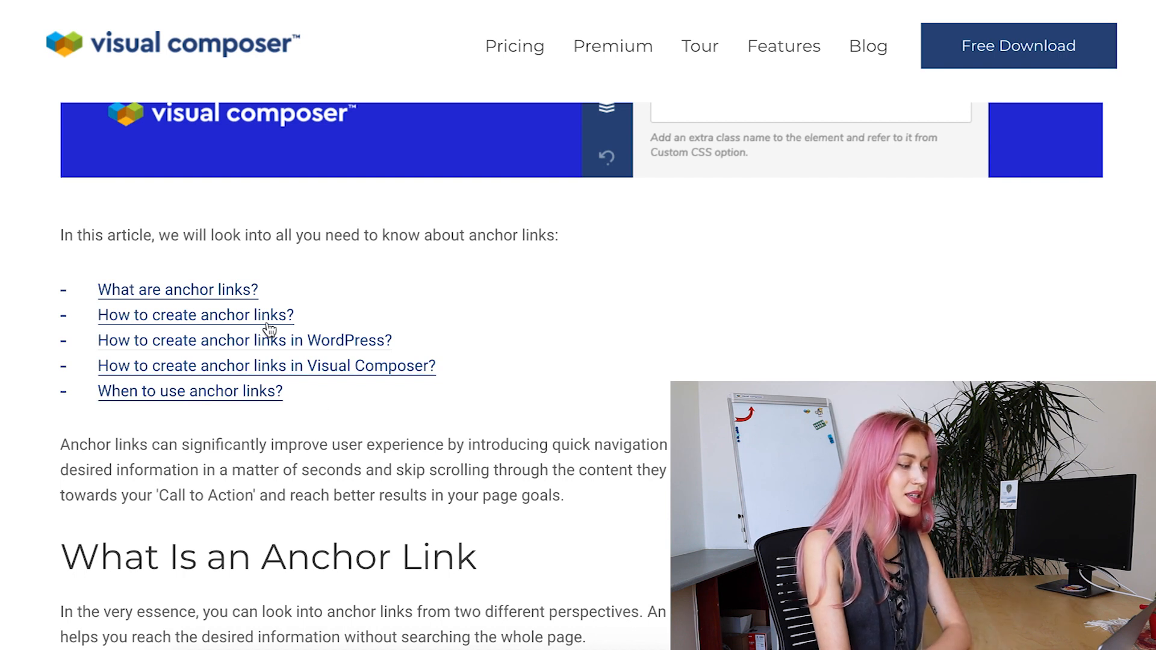
pyautogui.scroll(-3)
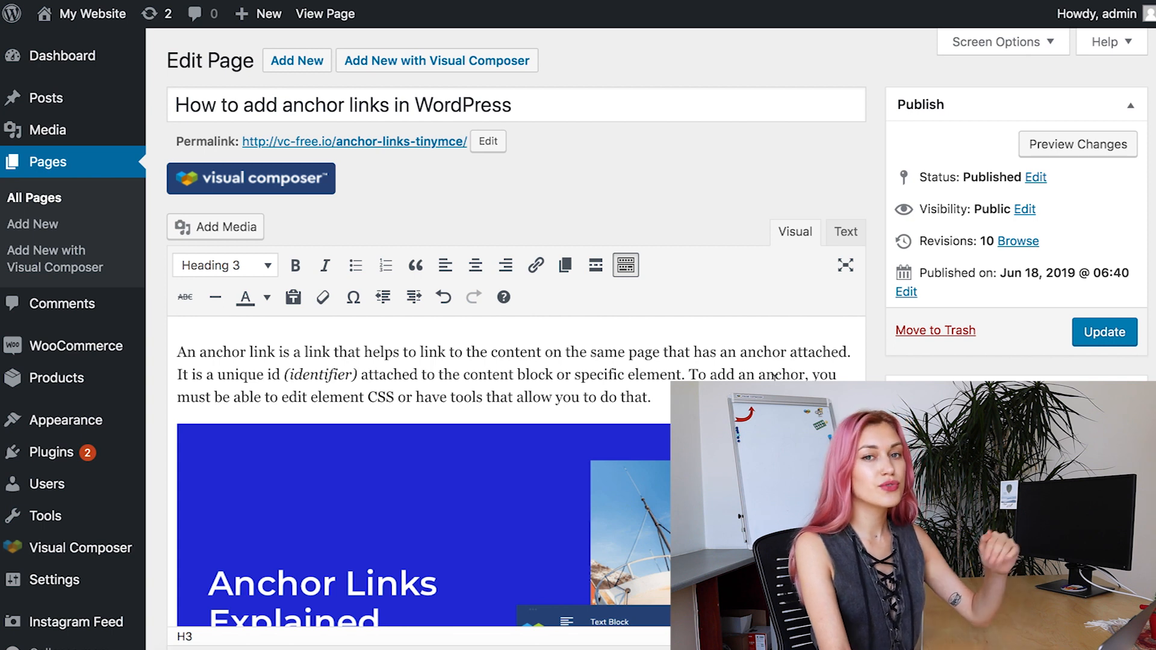
pyautogui.scroll(-3)
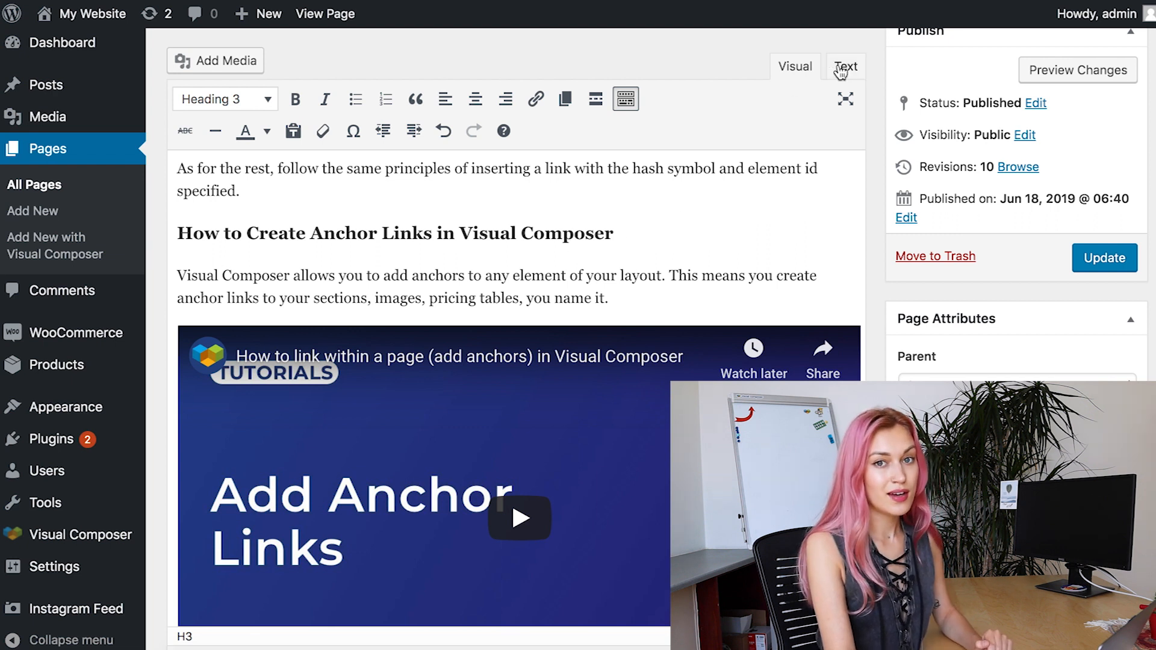
pyautogui.click(844, 66)
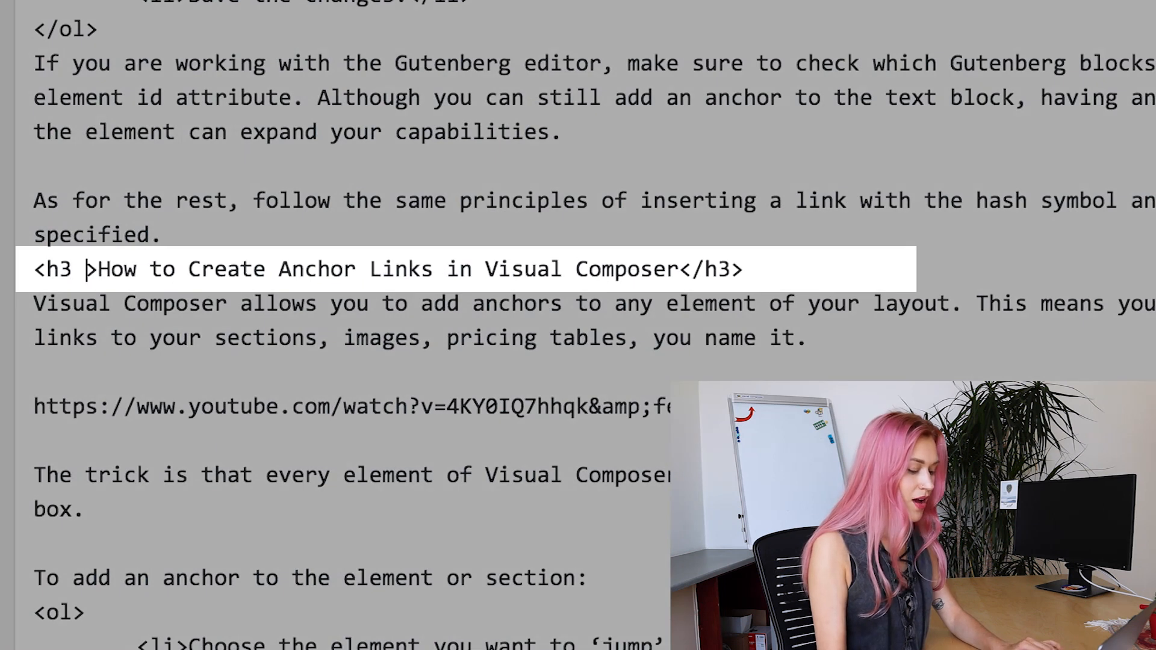
pyautogui.write('id=')
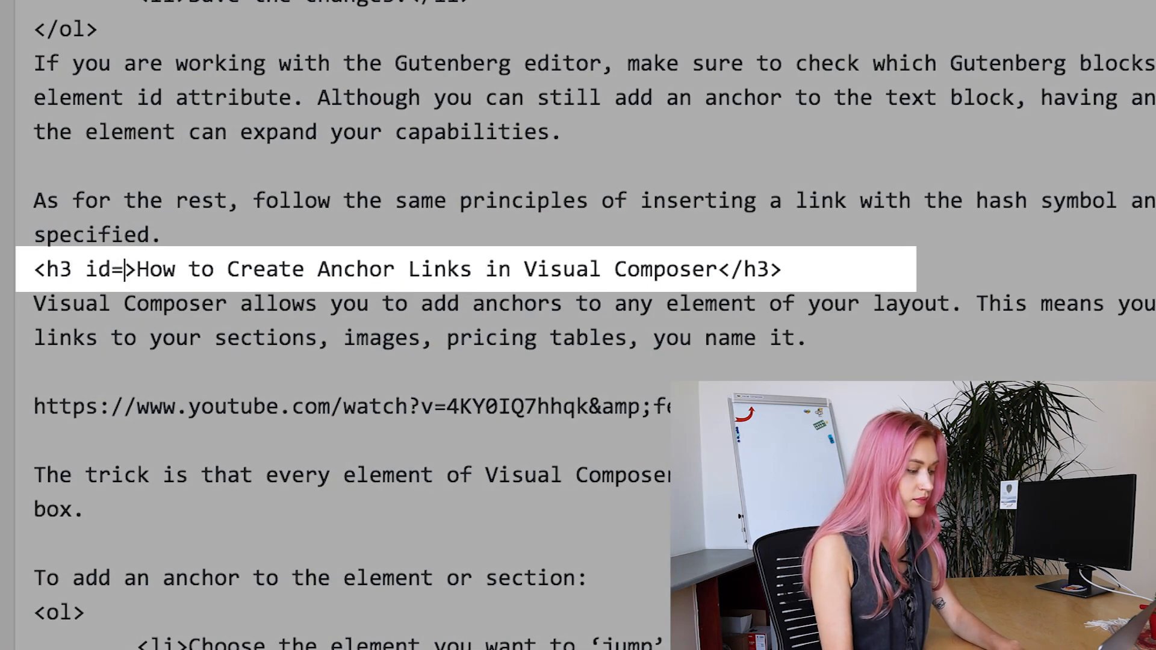
pyautogui.write('"a"')
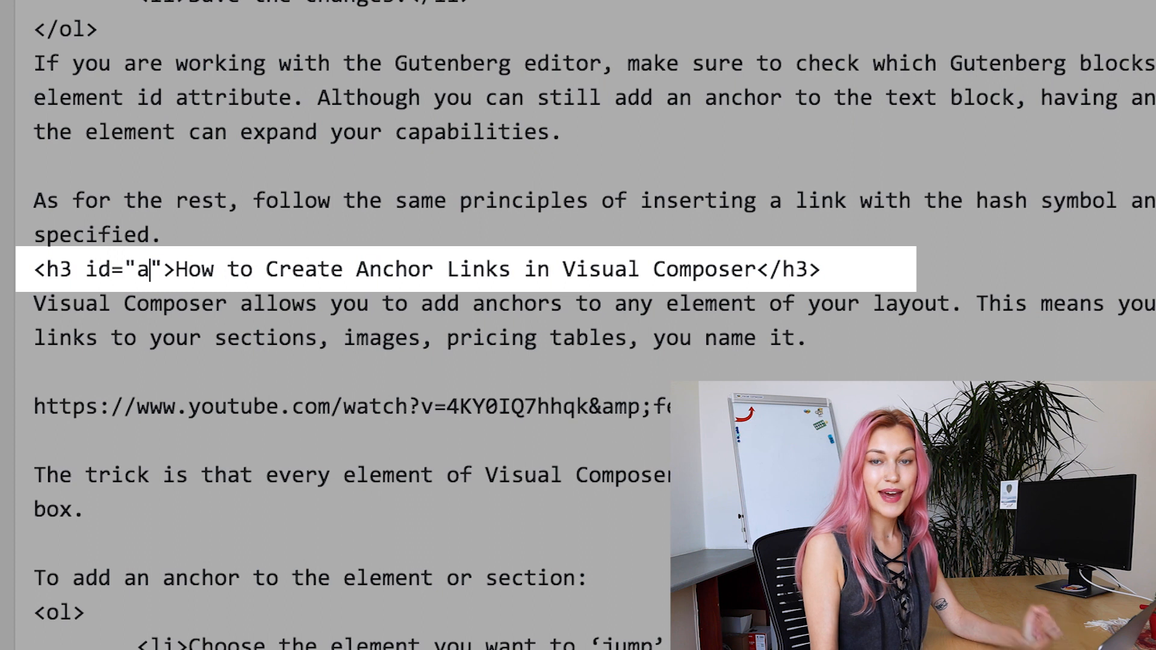
pyautogui.write('nchor')
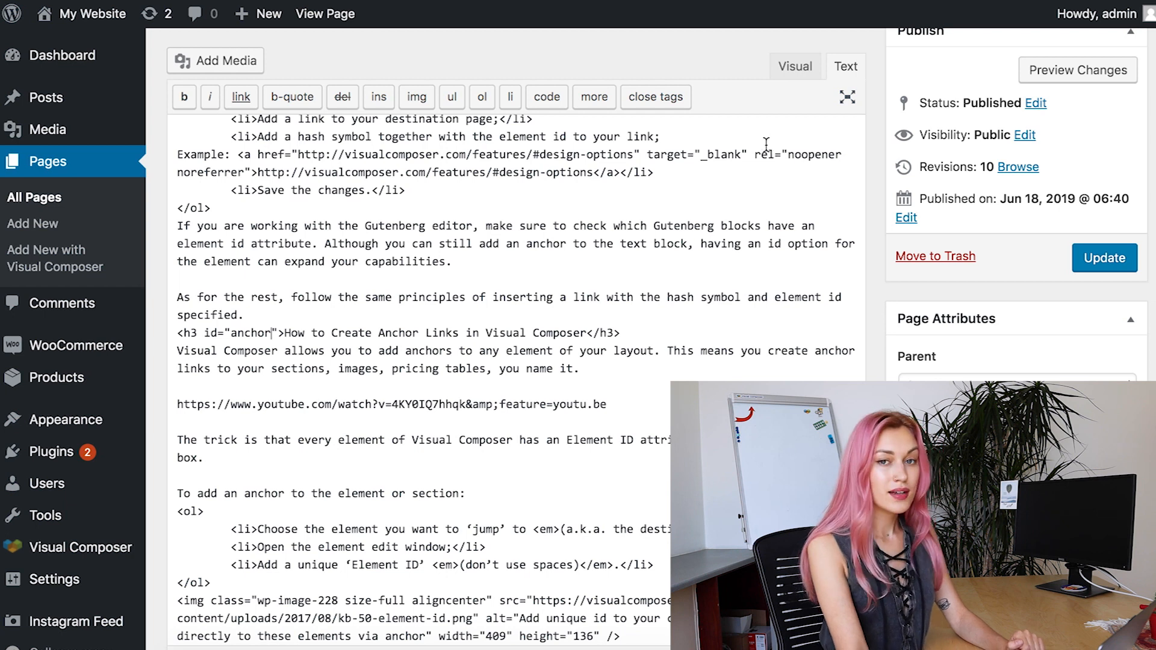
# - Link the table-of-contents item 'How to create anchor links in Visual Composer?' to #anchor
pyautogui.click(795, 66)
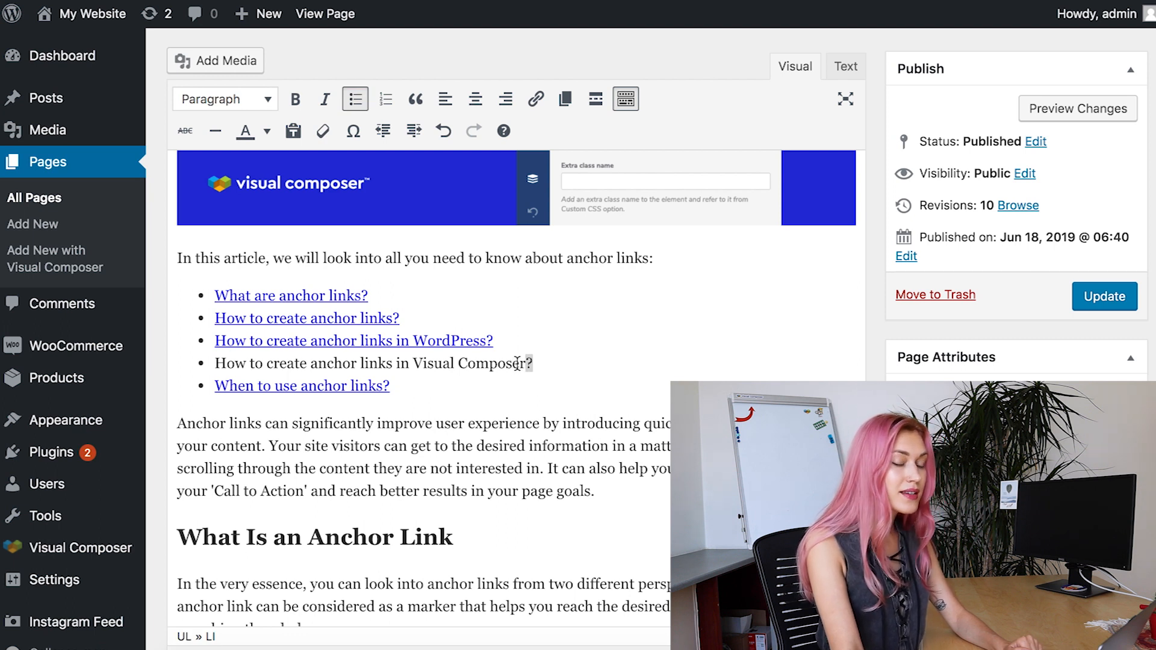
pyautogui.tripleClick(374, 363)
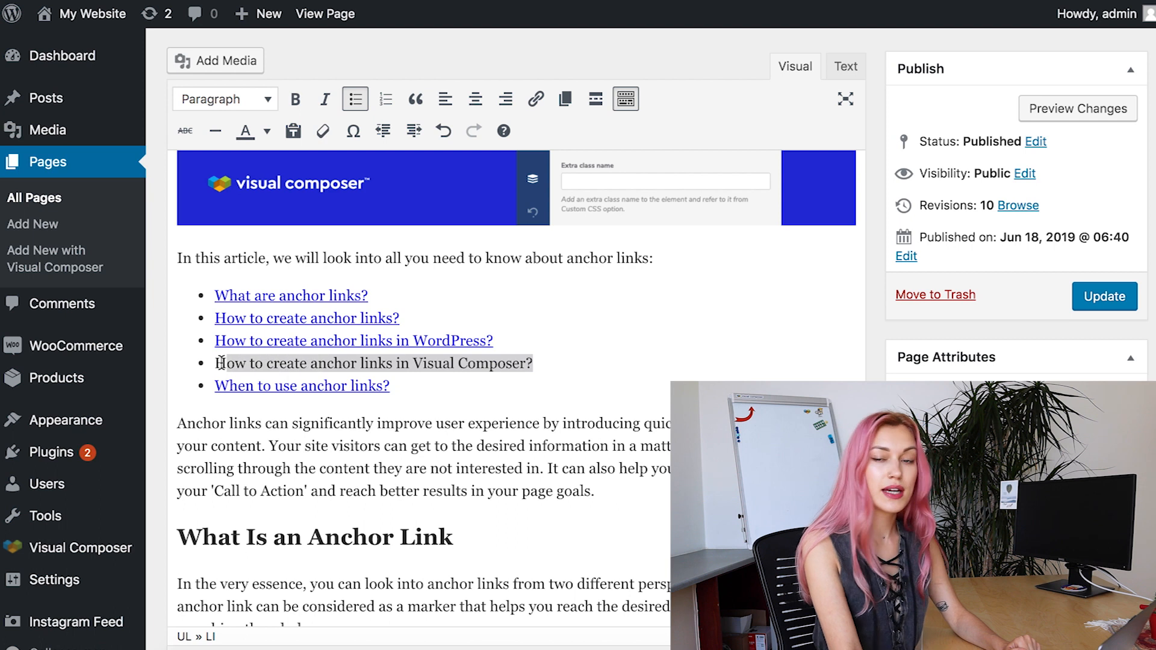
pyautogui.moveTo(545, 105)
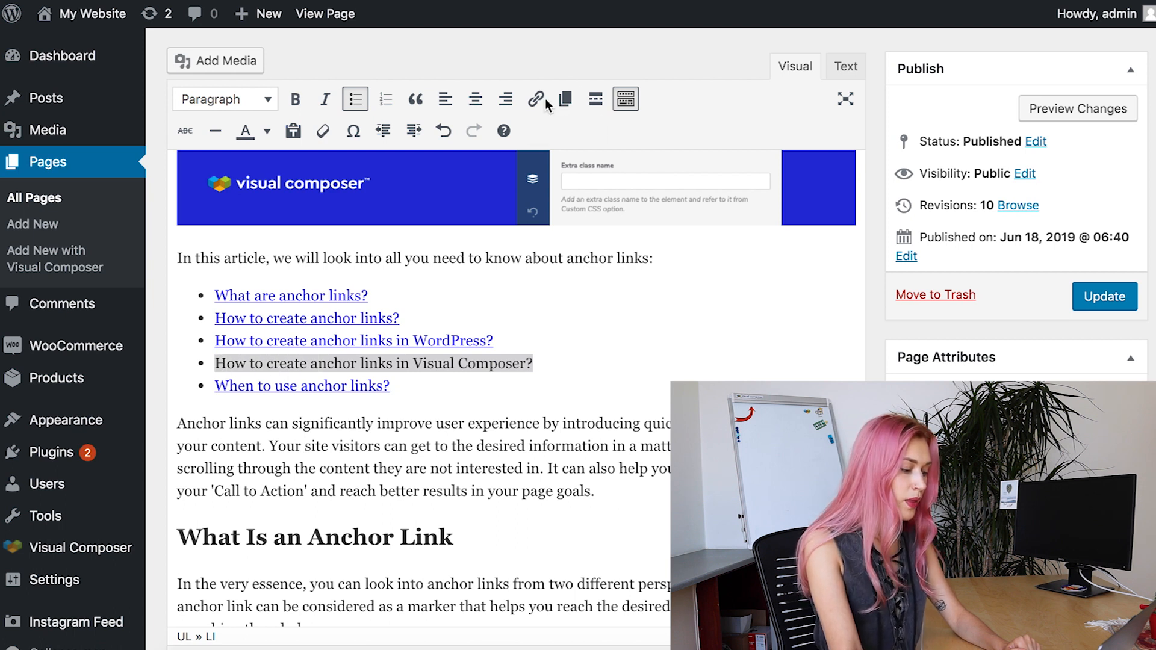
pyautogui.click(535, 98)
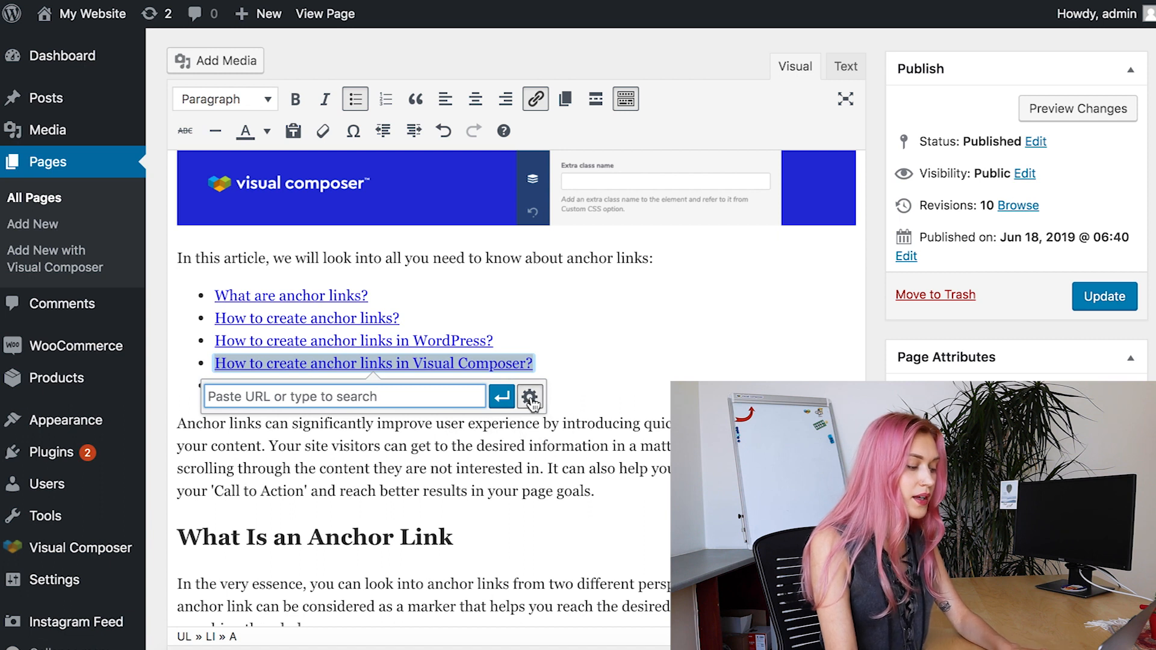
pyautogui.click(530, 397)
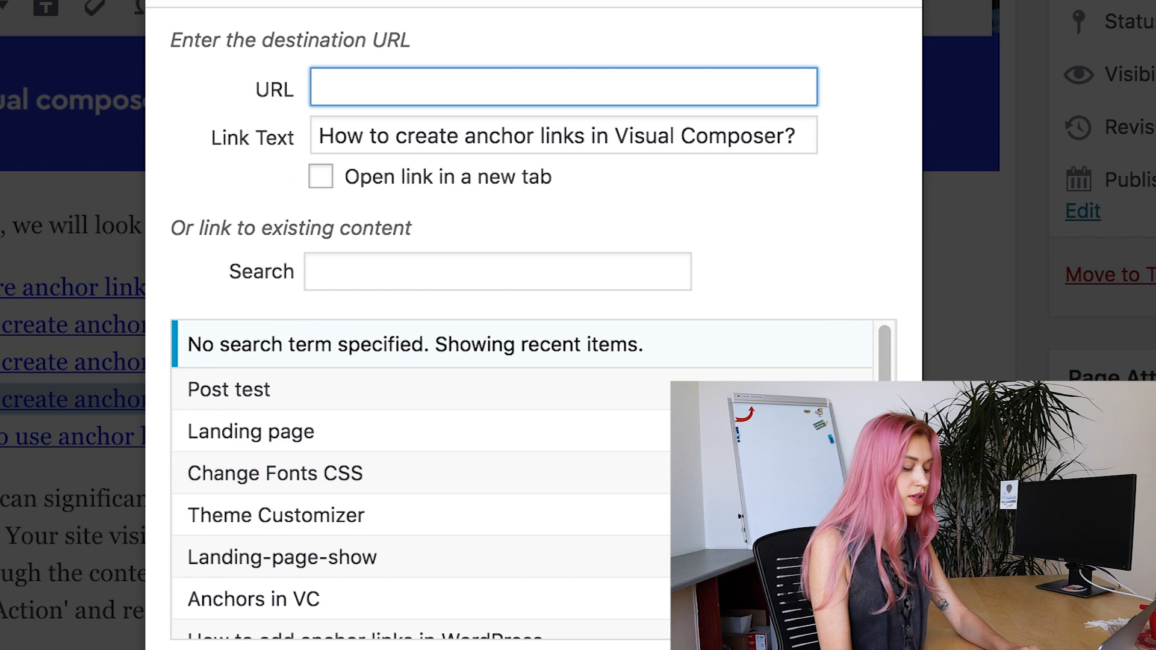
pyautogui.write('#ancho')
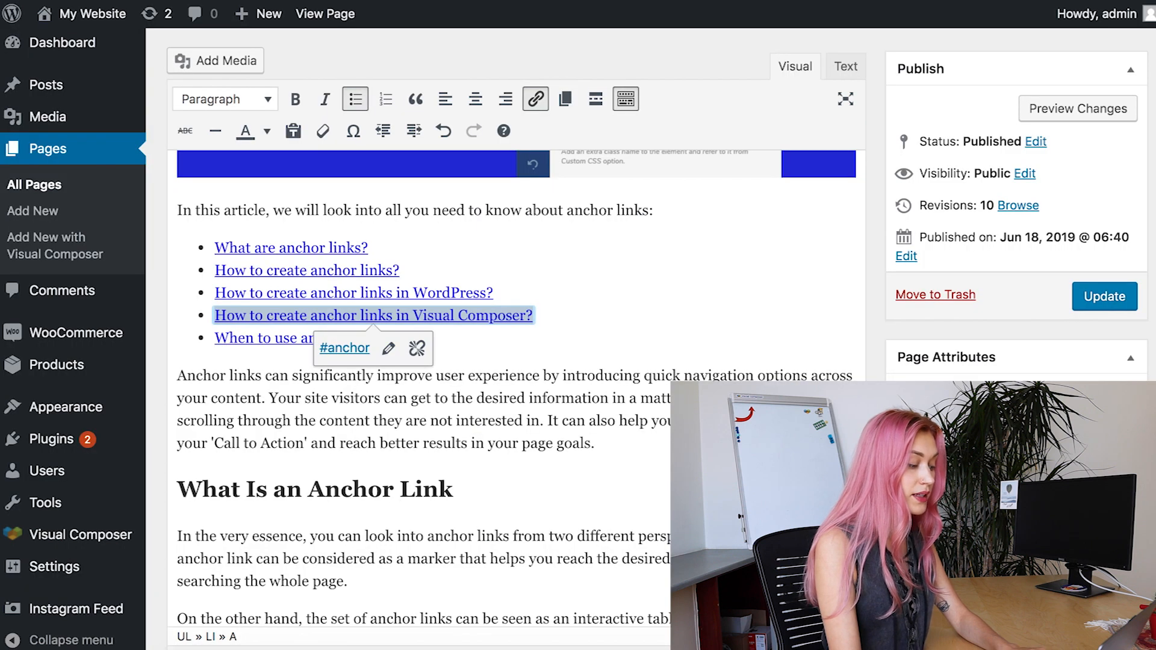
# - Test the anchor link on the live page, then reopen the page in Visual Composer
pyautogui.click(325, 13)
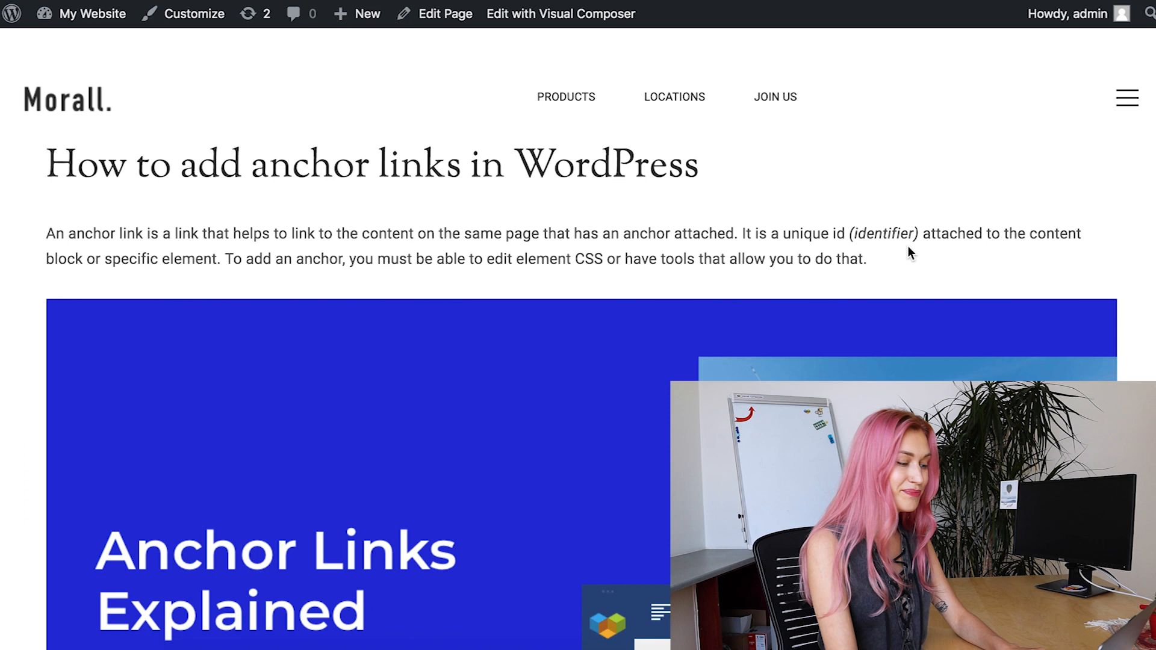
pyautogui.scroll(-3)
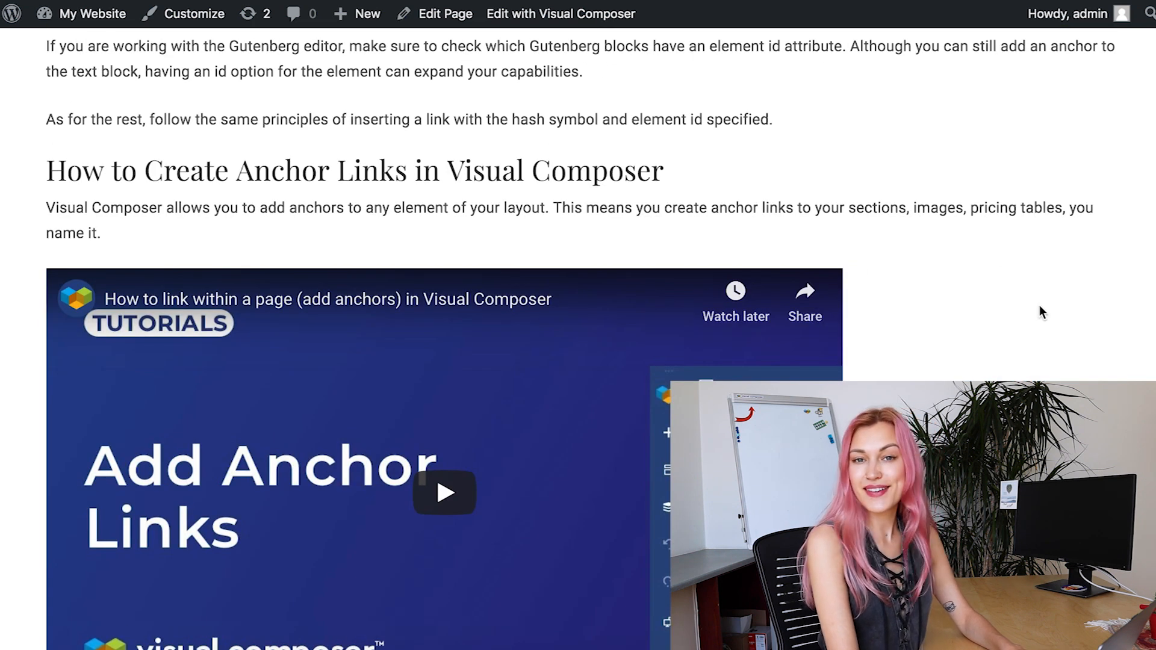
pyautogui.click(559, 13)
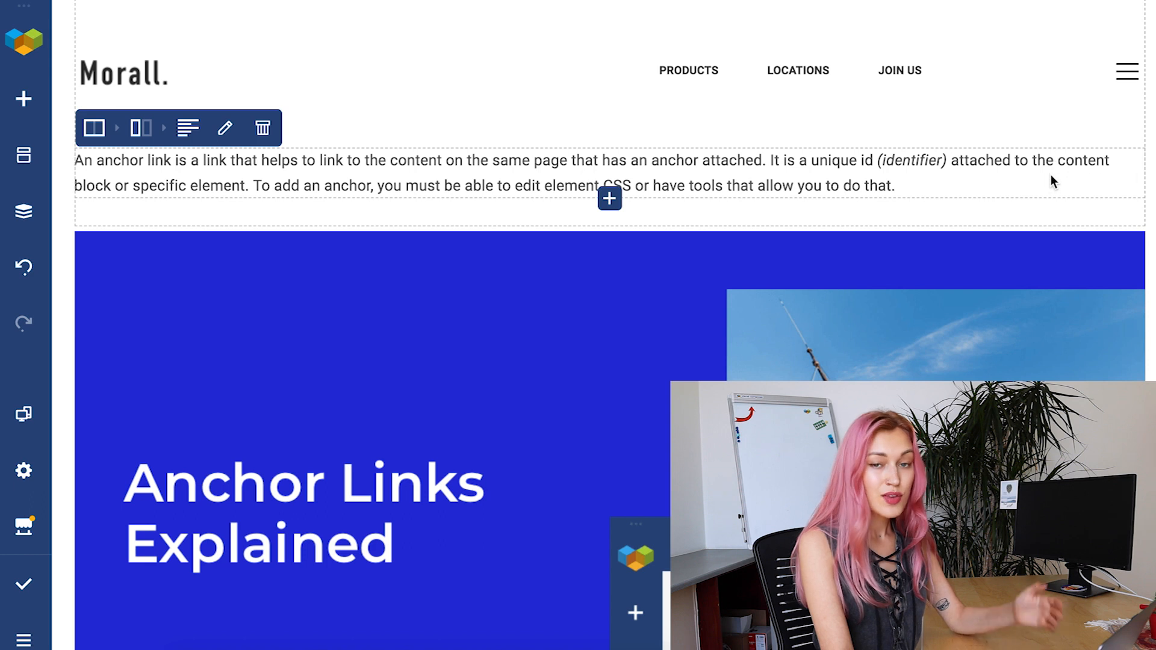
# - Set the Element ID of the 'When To Use Anchor Links' row to anchor
pyautogui.scroll(-3)
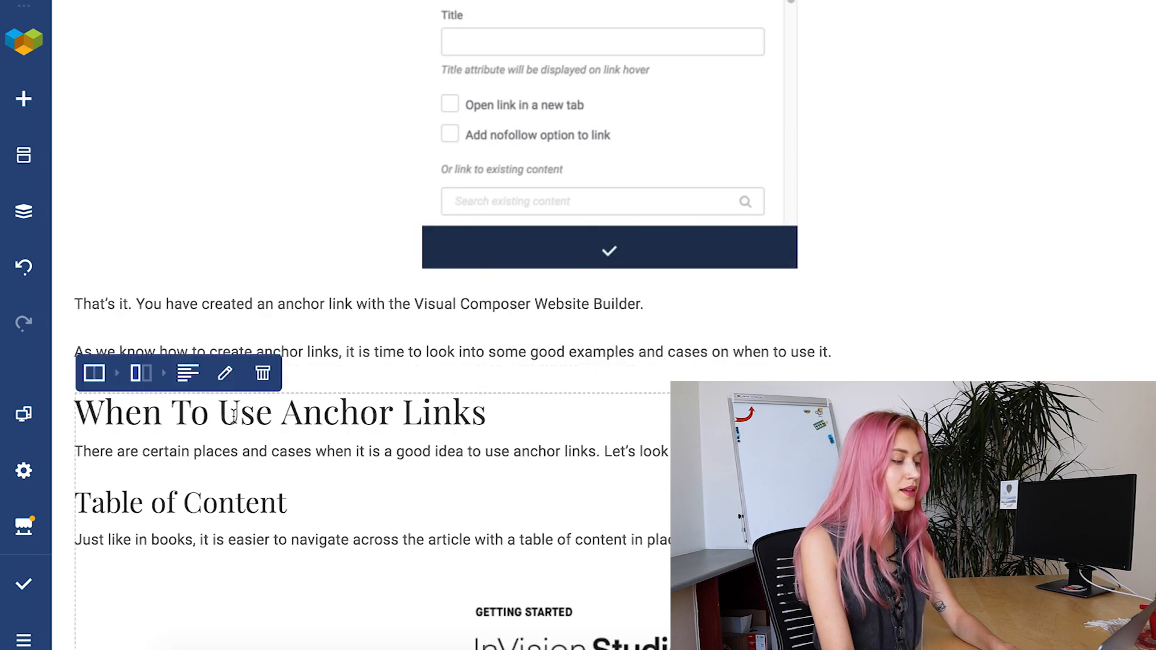
pyautogui.click(93, 373)
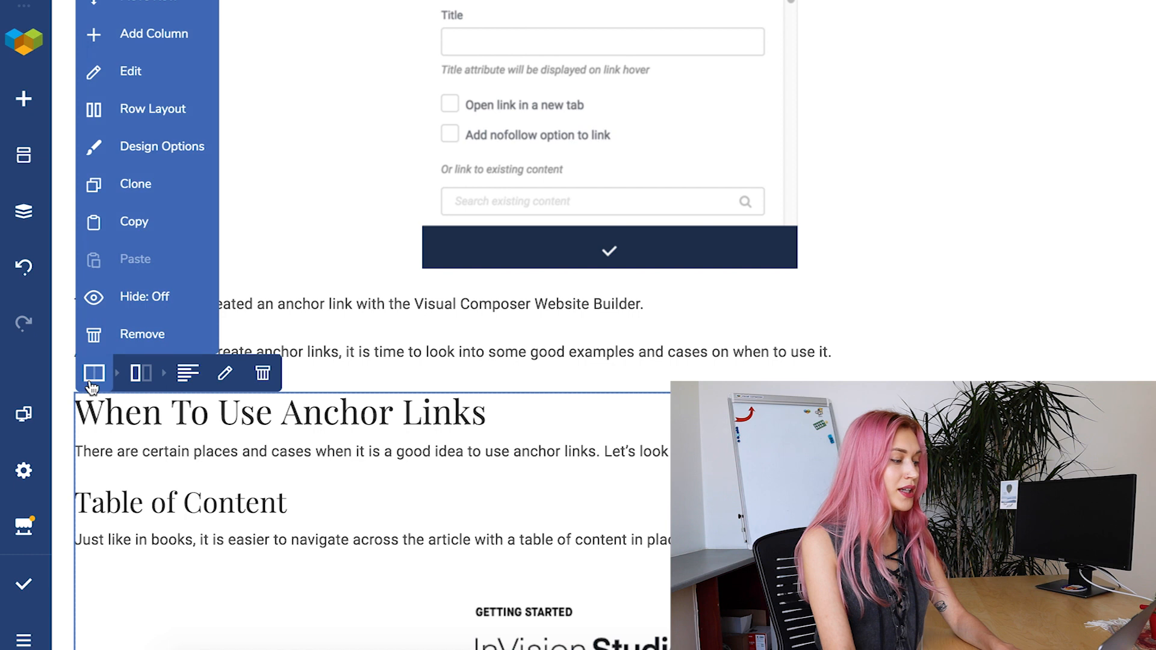
pyautogui.moveTo(131, 71)
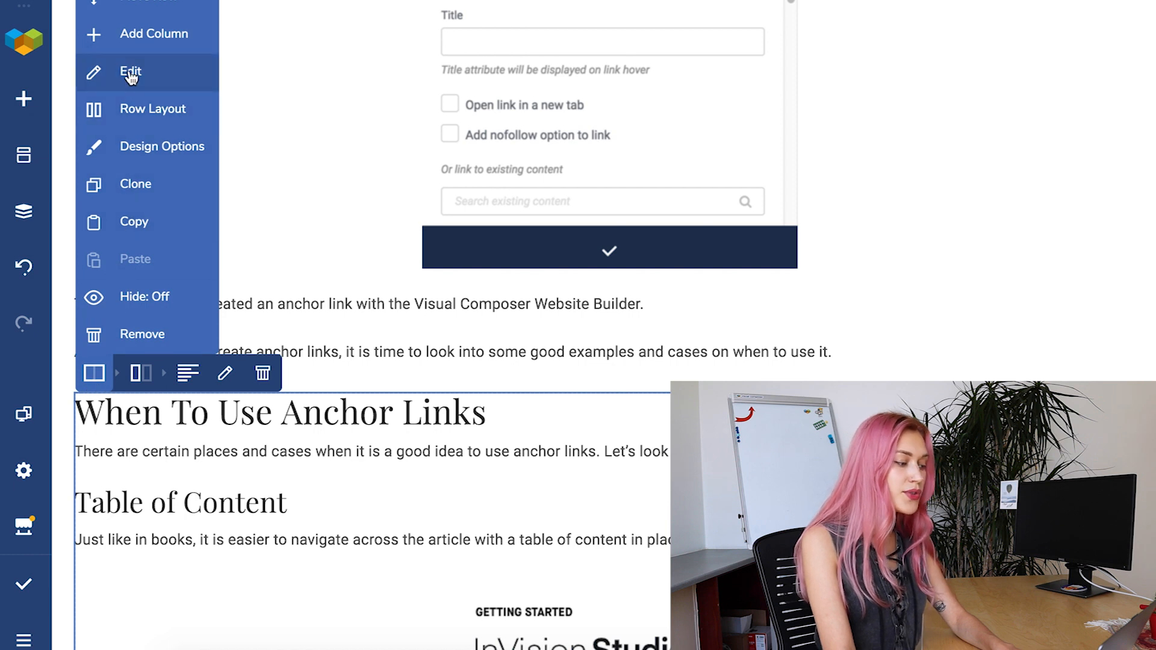
pyautogui.click(131, 72)
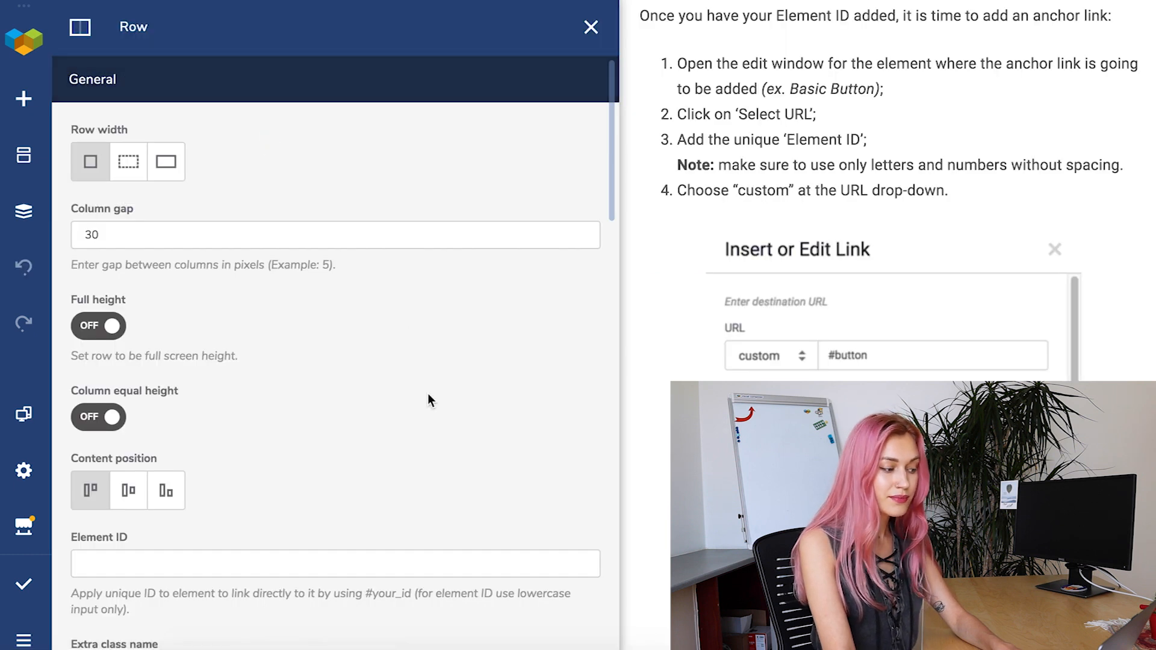
pyautogui.scroll(-3)
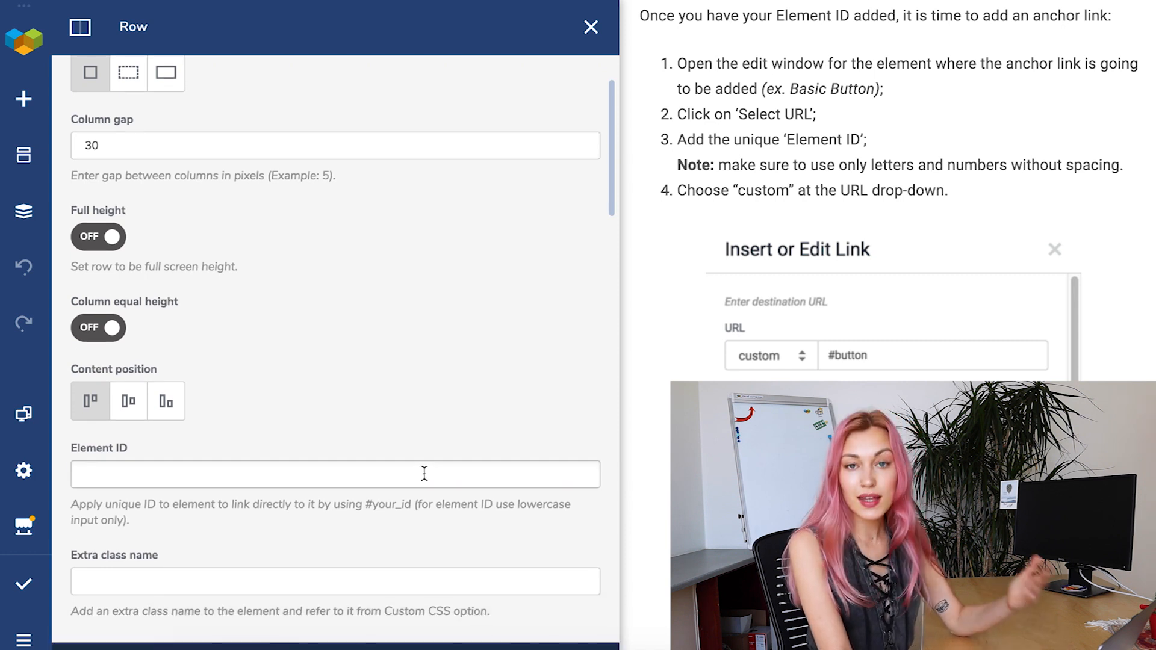
pyautogui.write('anchor')
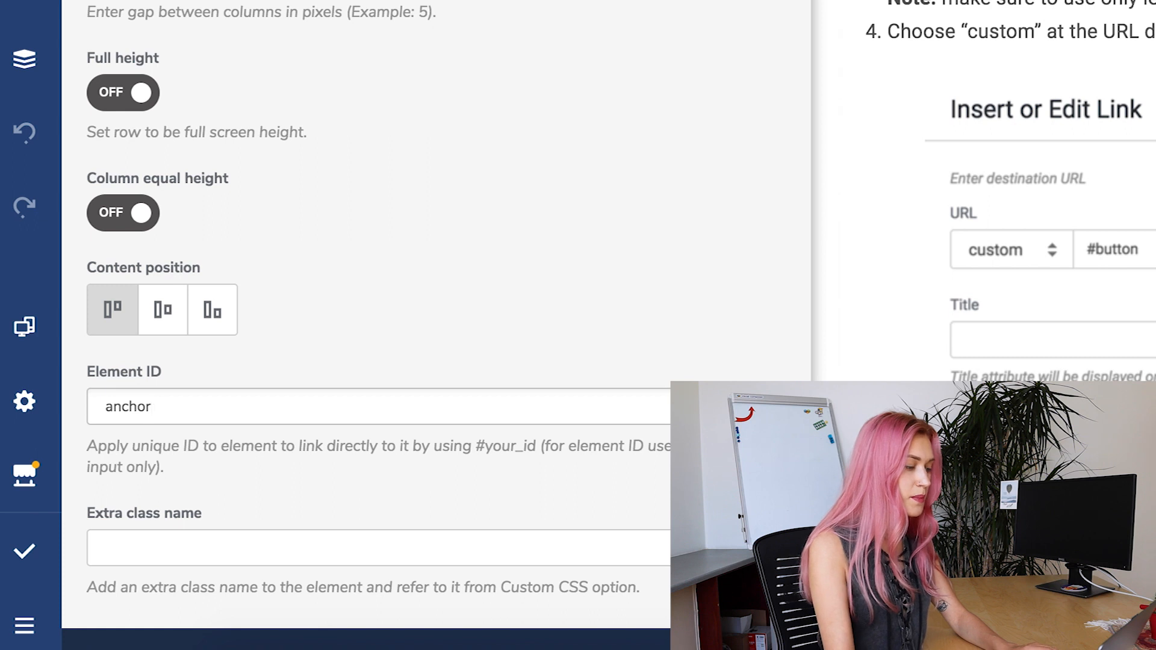
pyautogui.scroll(-3)
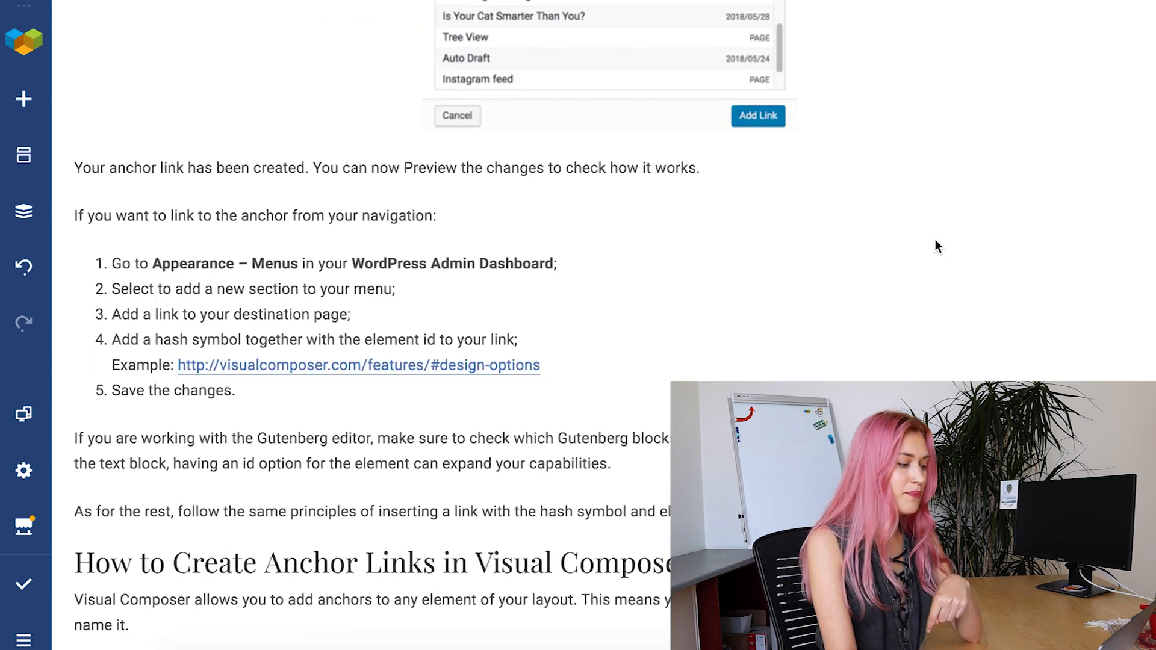
# - Give the 'How To Use Anchor Links' button a custom link to #anchor and confirm it
pyautogui.scroll(3)
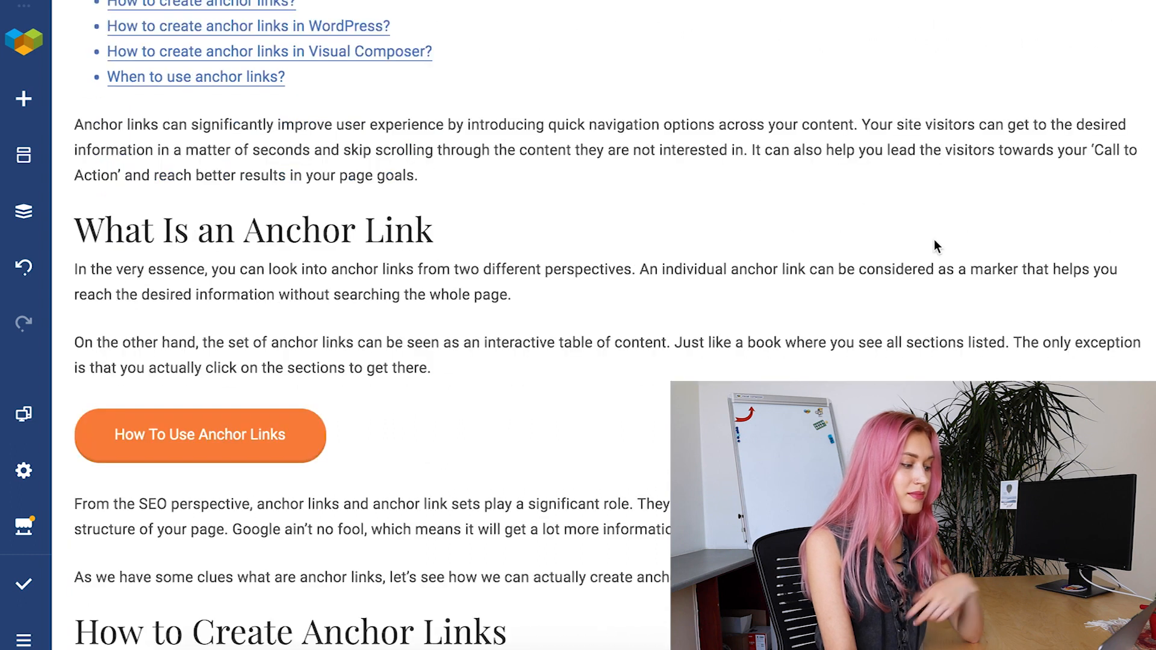
pyautogui.click(199, 435)
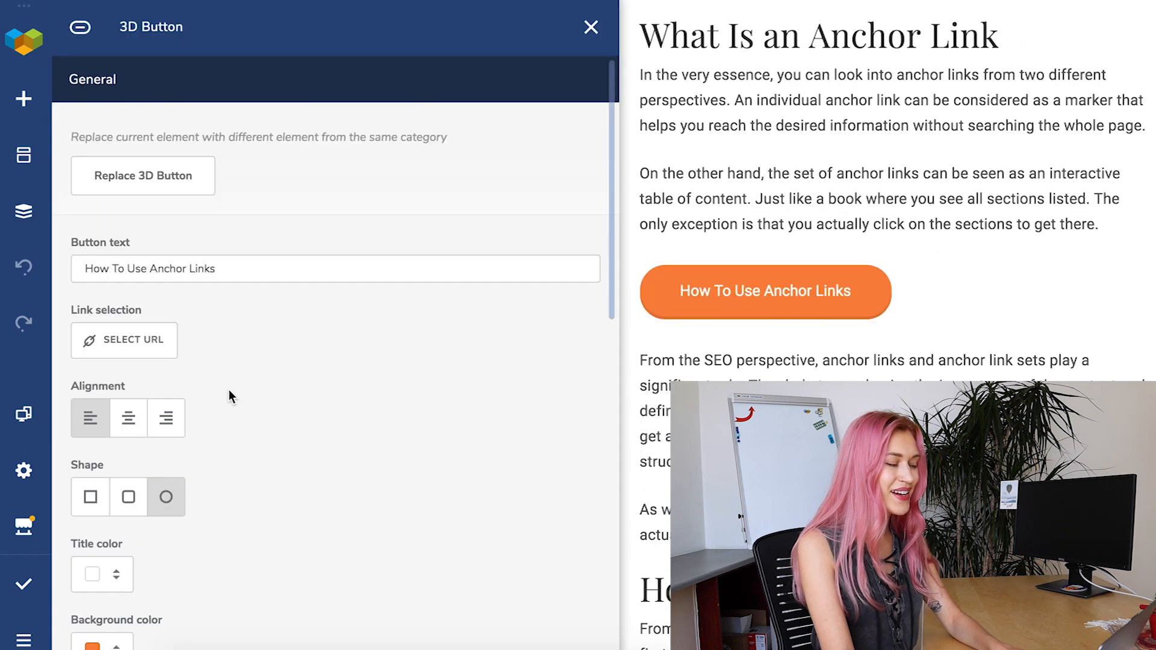
pyautogui.moveTo(431, 405)
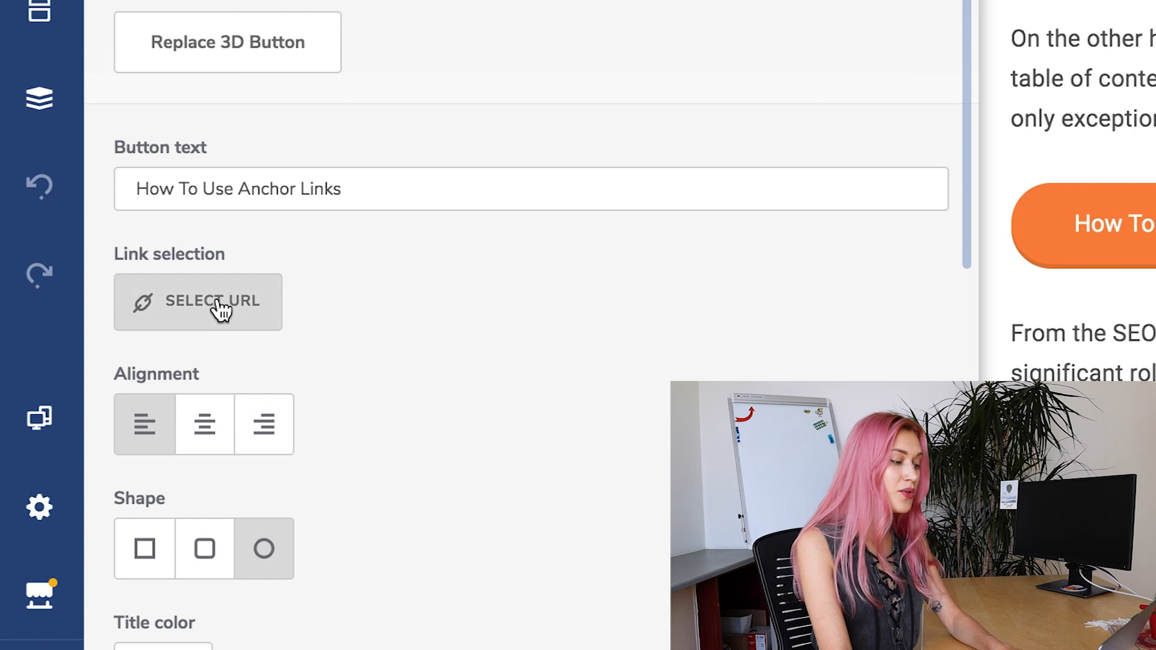
pyautogui.click(197, 301)
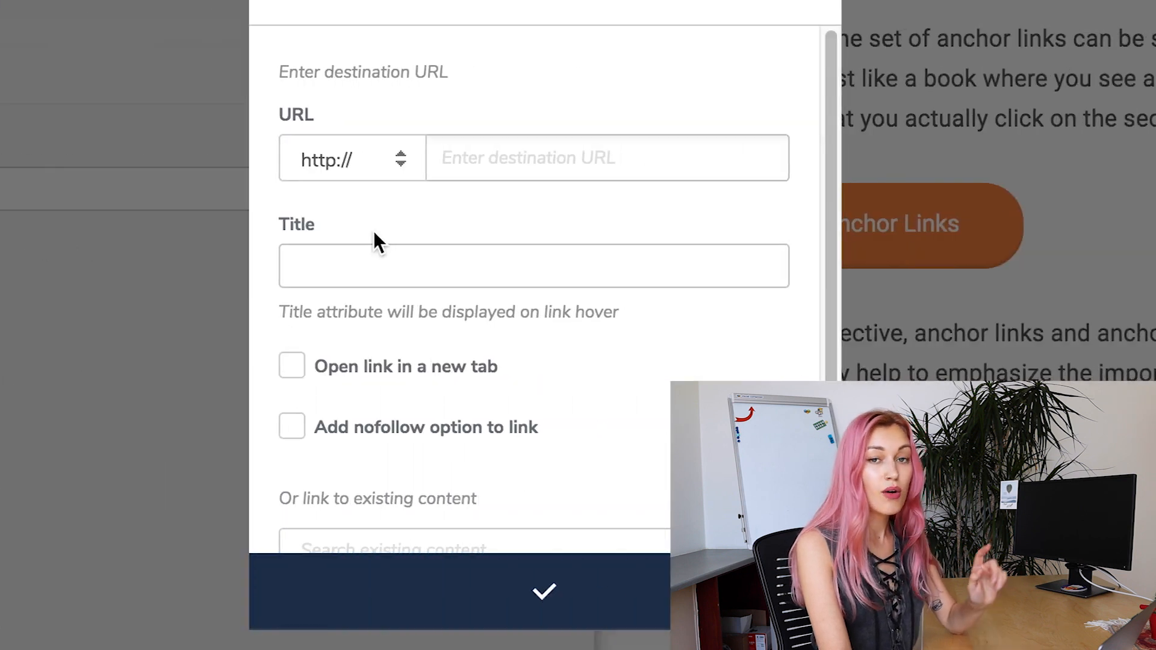
pyautogui.moveTo(419, 233)
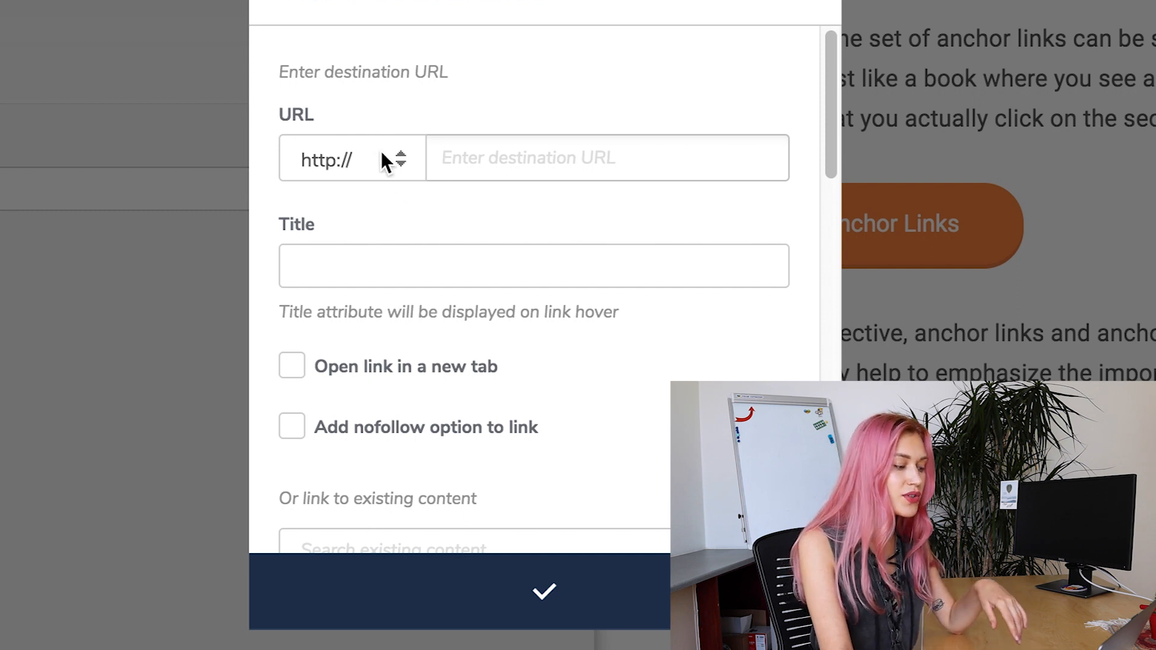
pyautogui.click(352, 158)
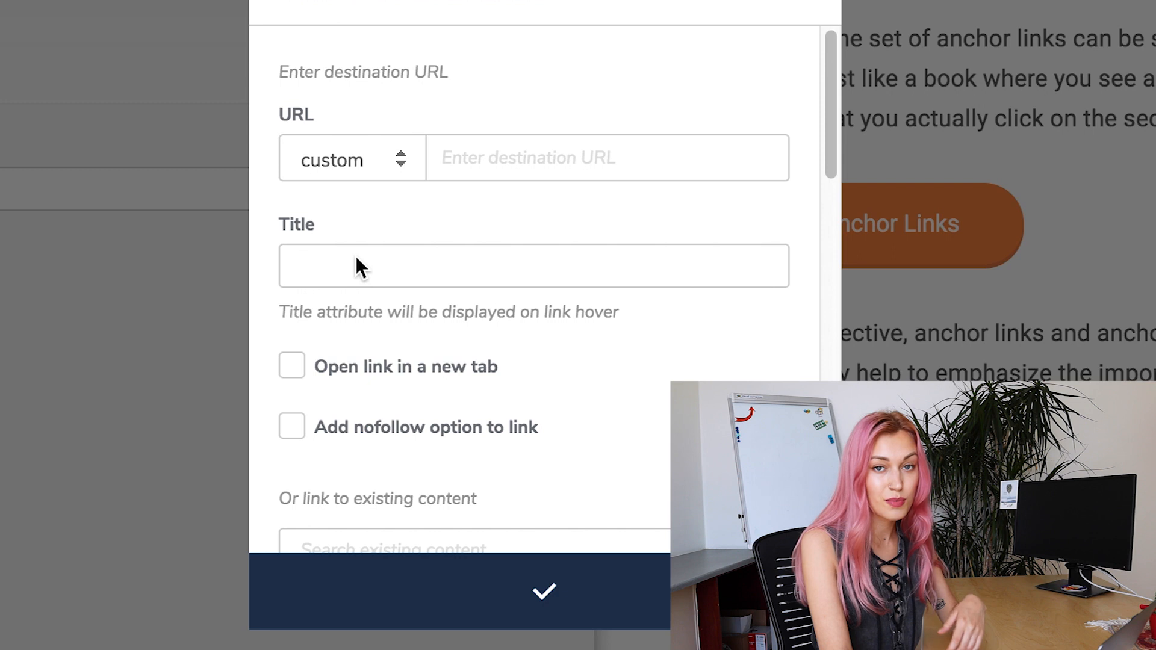
pyautogui.click(606, 157)
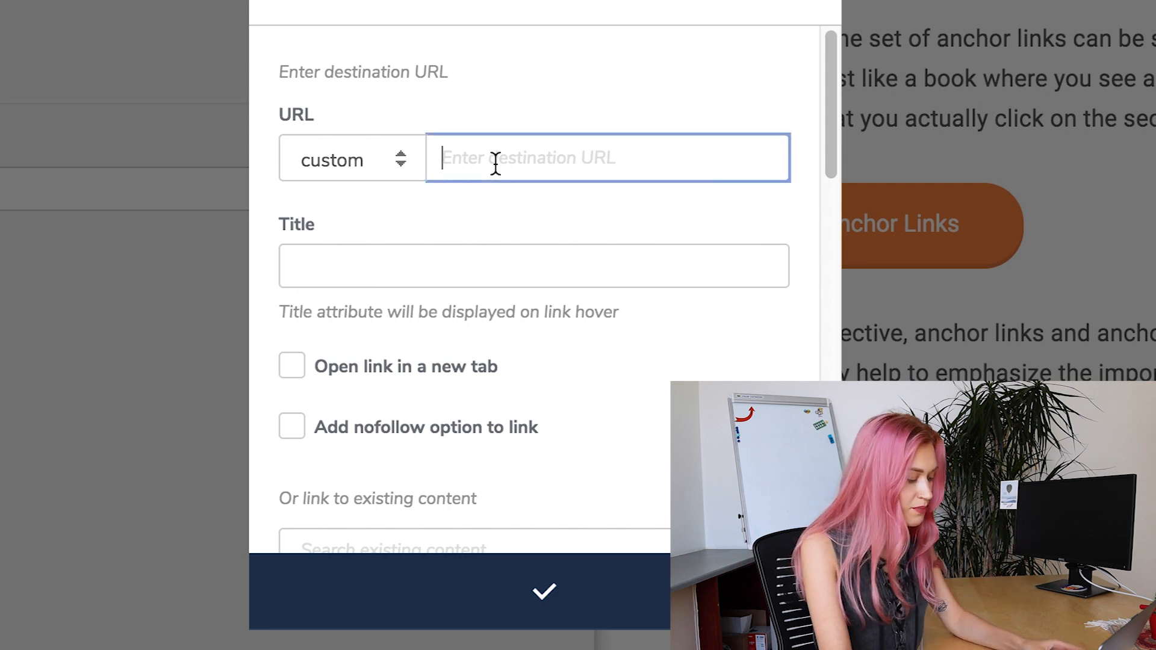
pyautogui.write('#')
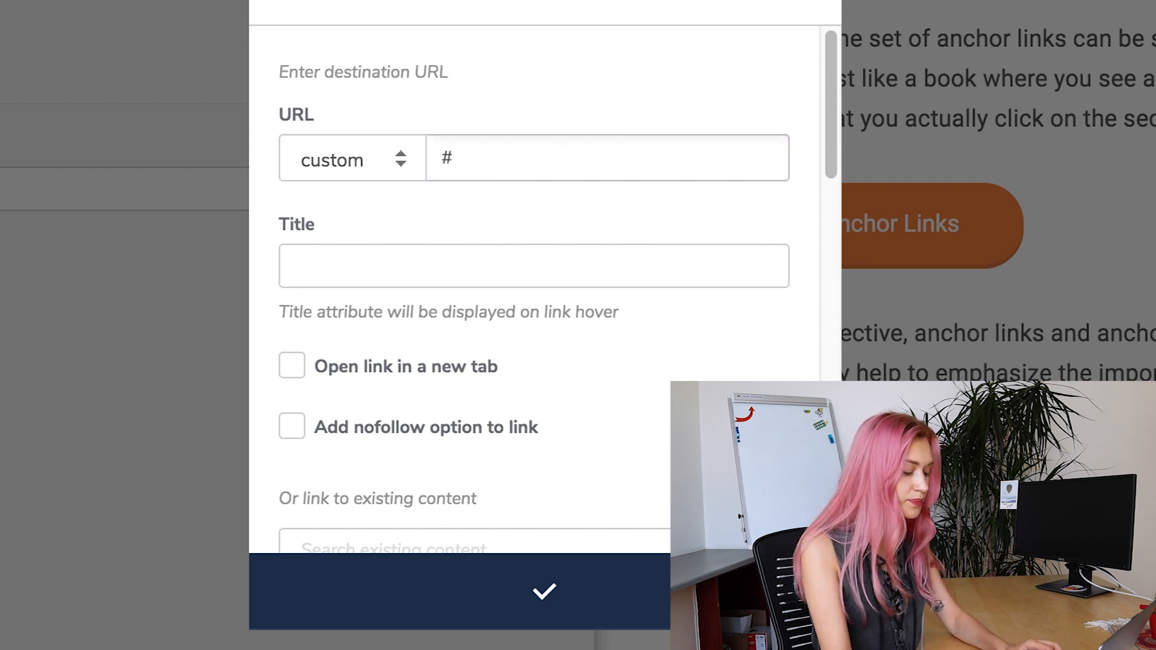
pyautogui.write('anchor')
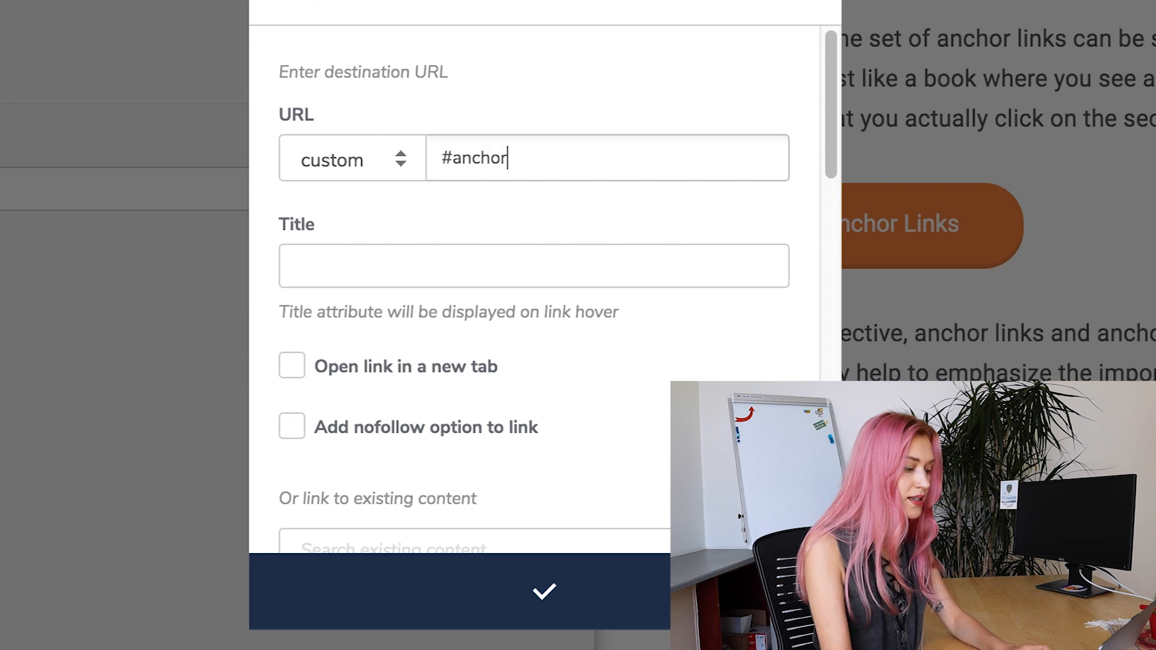
pyautogui.click(545, 591)
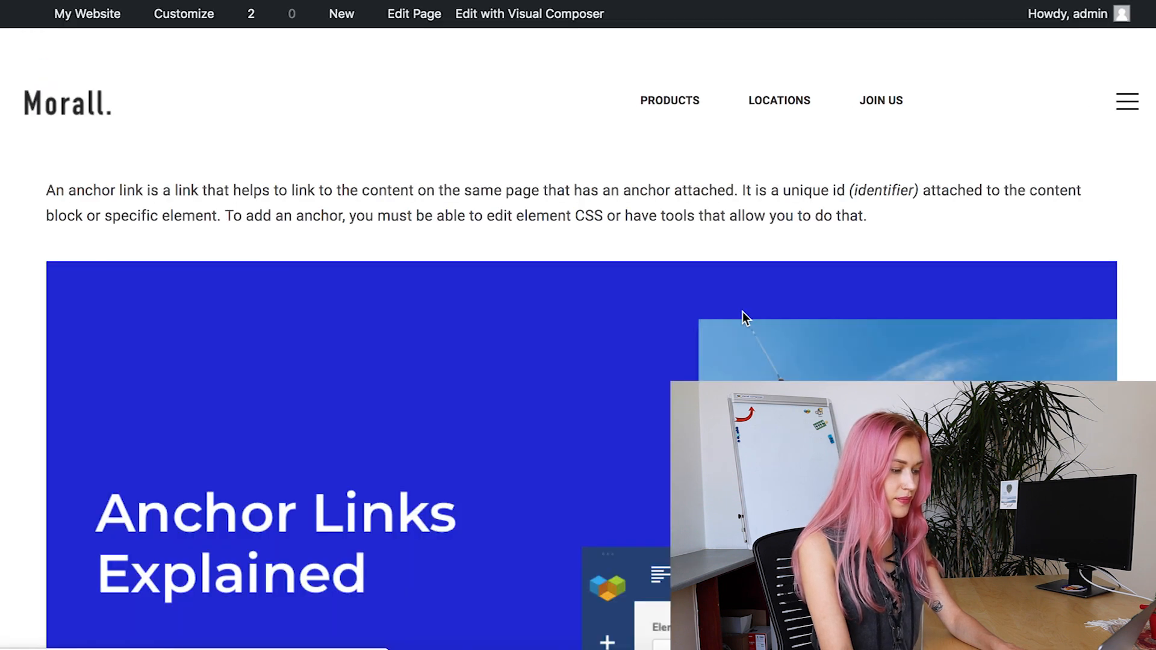
# - Scroll through the live article before reopening it in Visual Composer
pyautogui.scroll(-3)
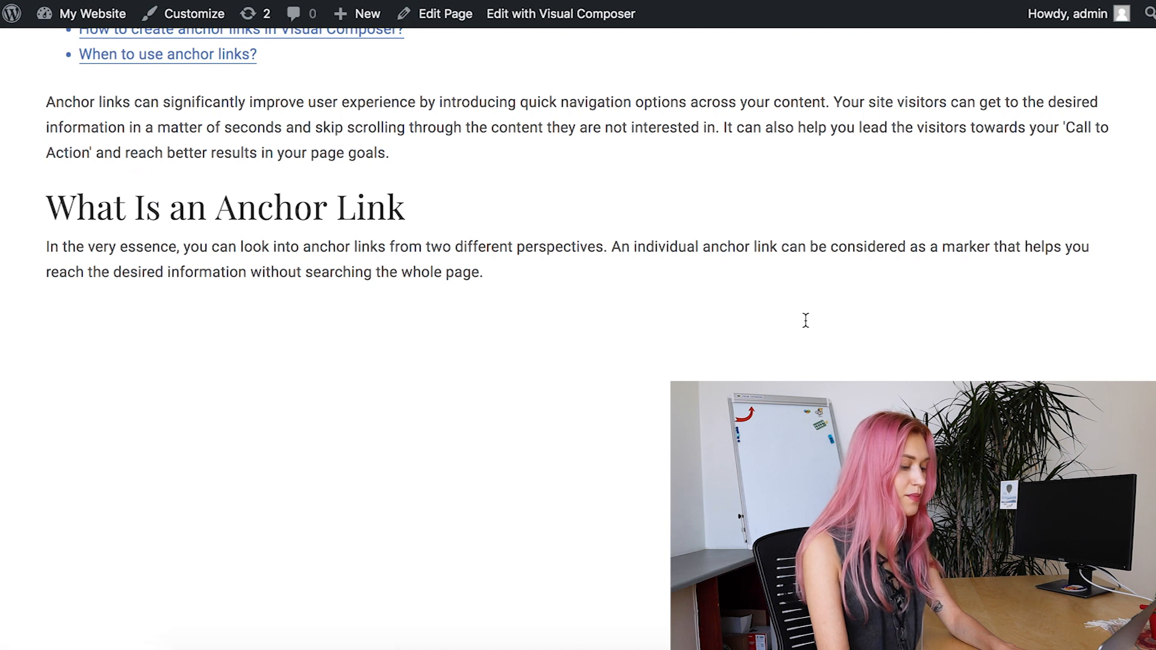
pyautogui.scroll(-3)
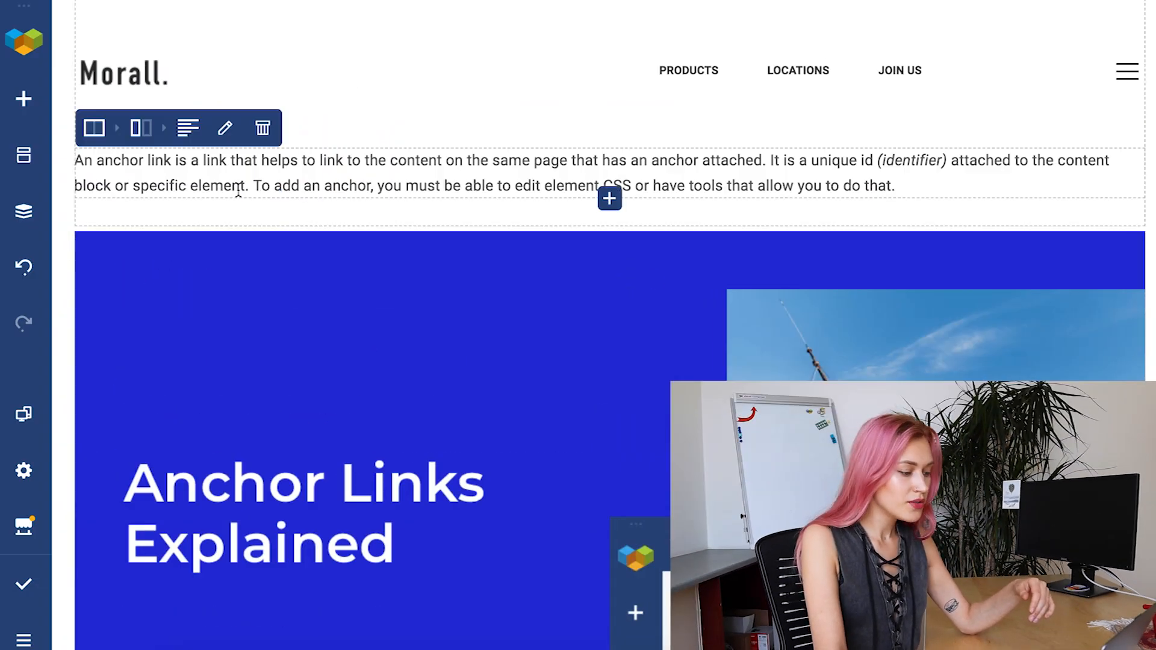
# - Give the opening text block the Element ID scroll as the scroll-to-top target
pyautogui.click(225, 128)
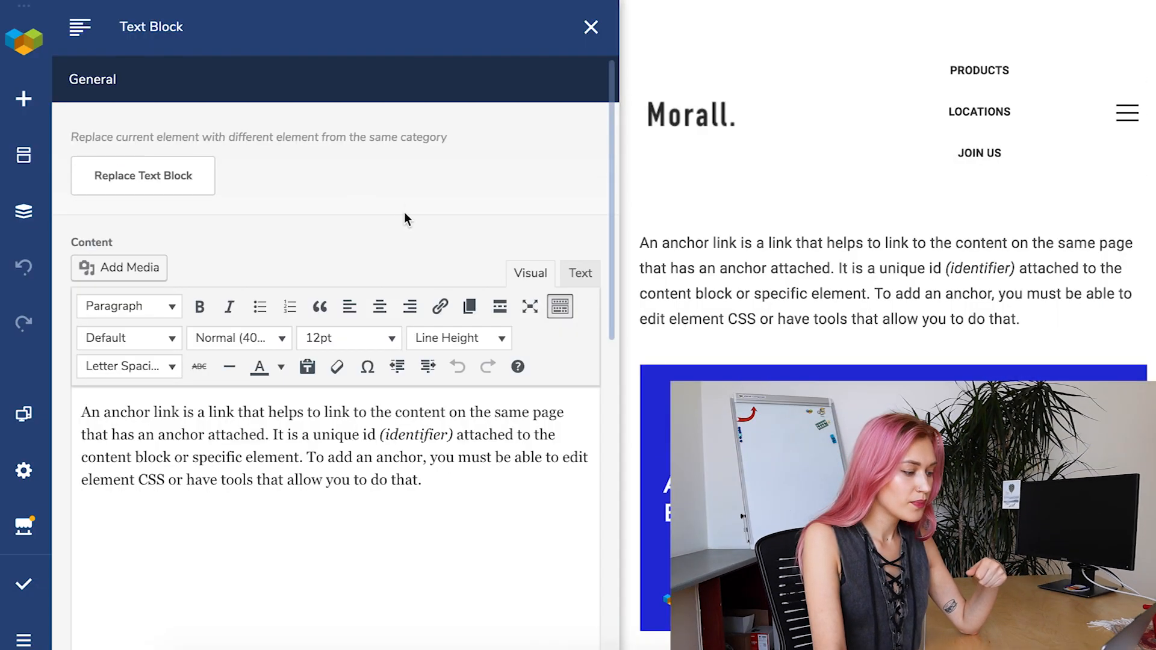
pyautogui.scroll(-3)
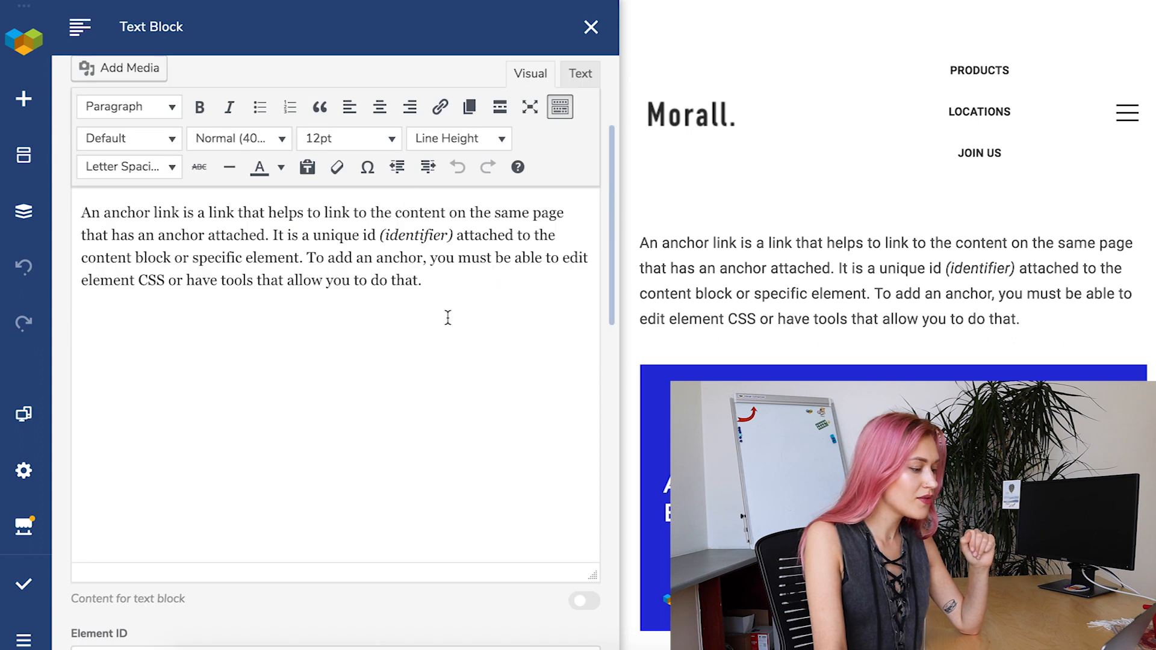
pyautogui.scroll(-3)
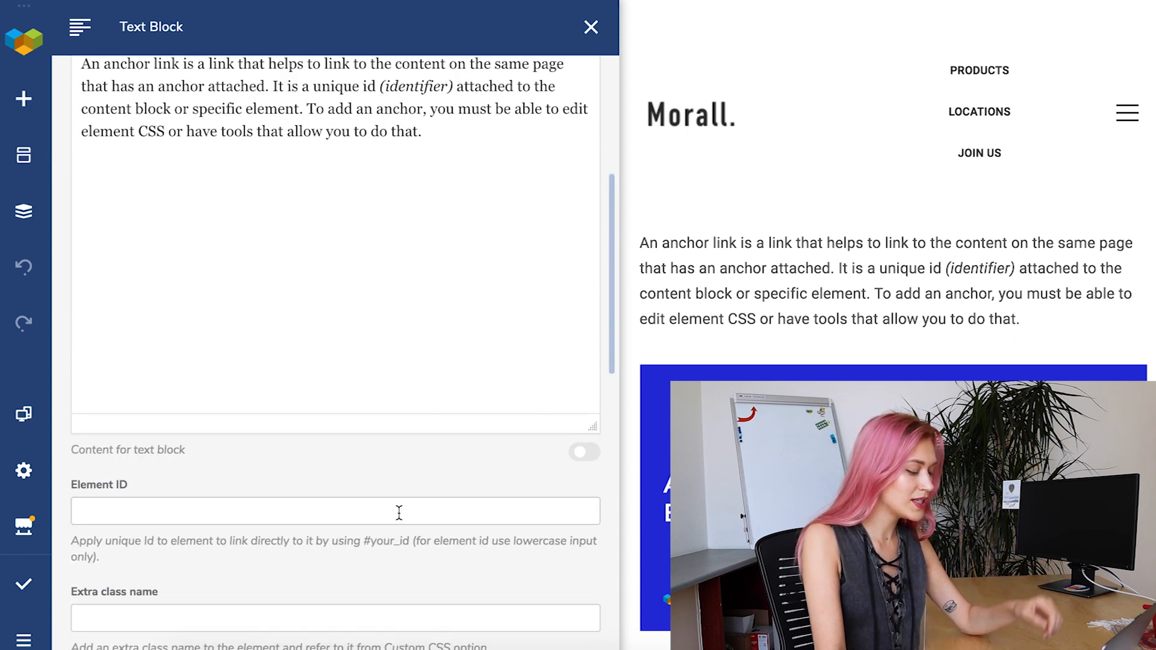
pyautogui.write('scr')
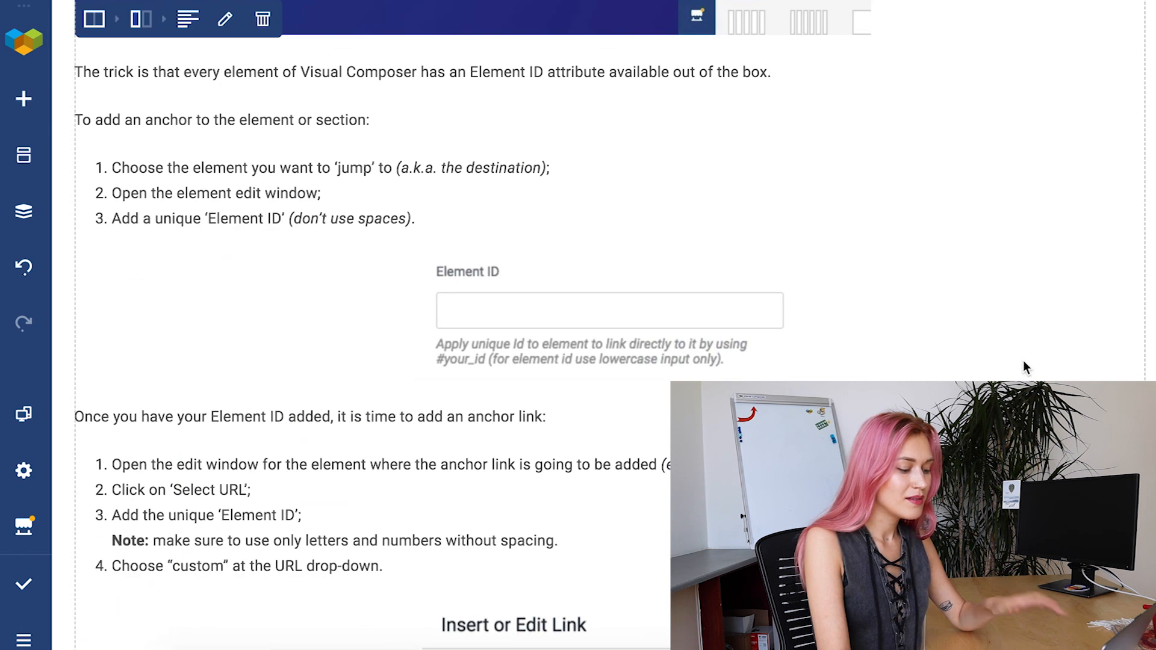
pyautogui.scroll(-3)
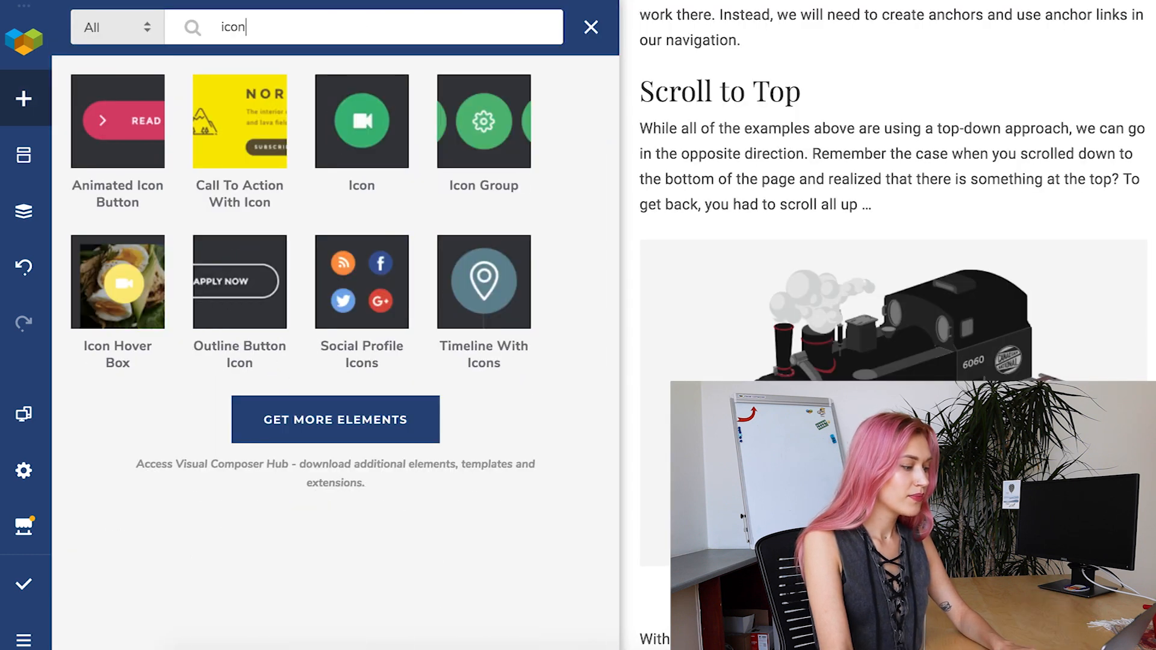
pyautogui.moveTo(362, 121)
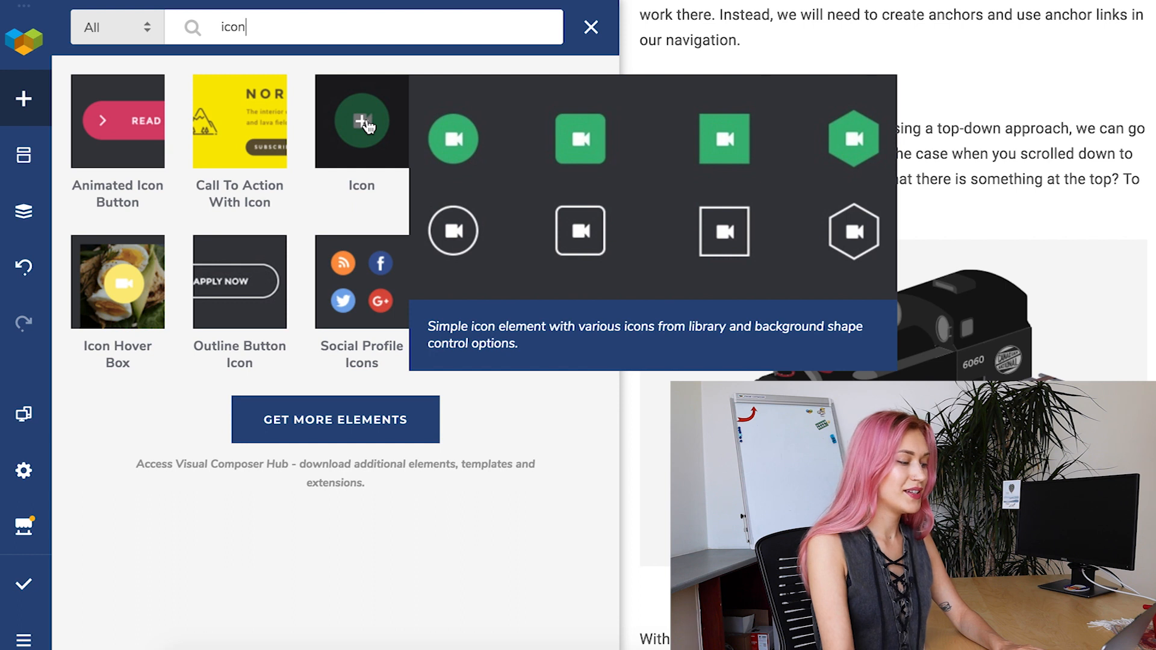
# - Add an Icon element with the up-arrow icon and link it to #scroll
pyautogui.click(361, 121)
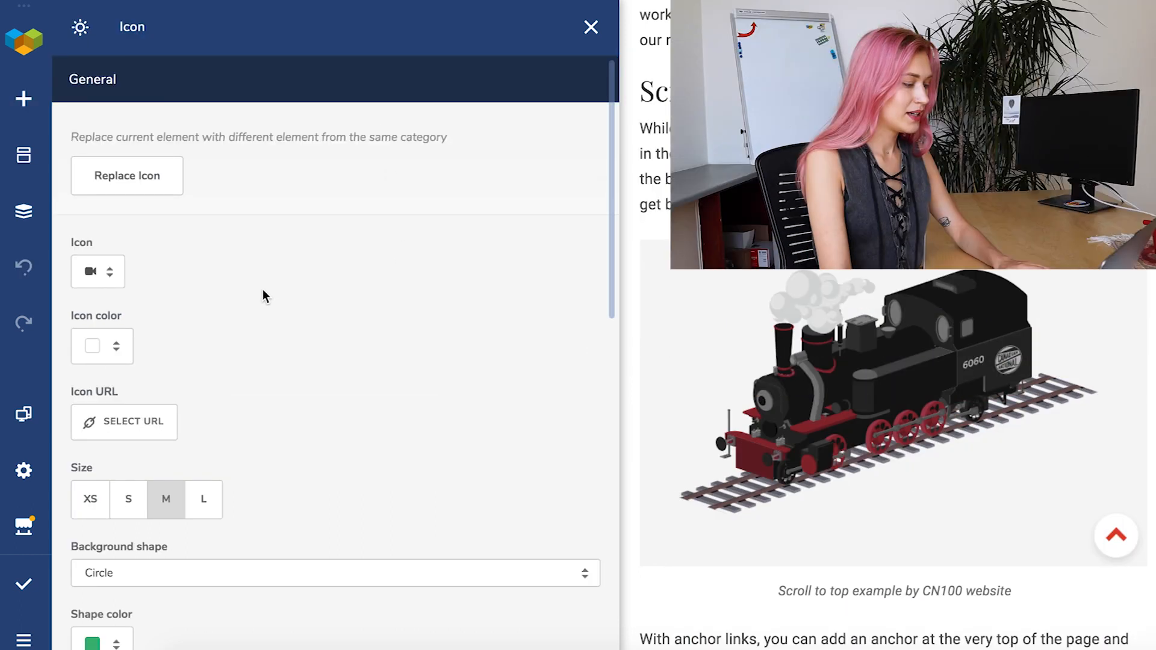
pyautogui.click(128, 499)
pyautogui.write('arrow')
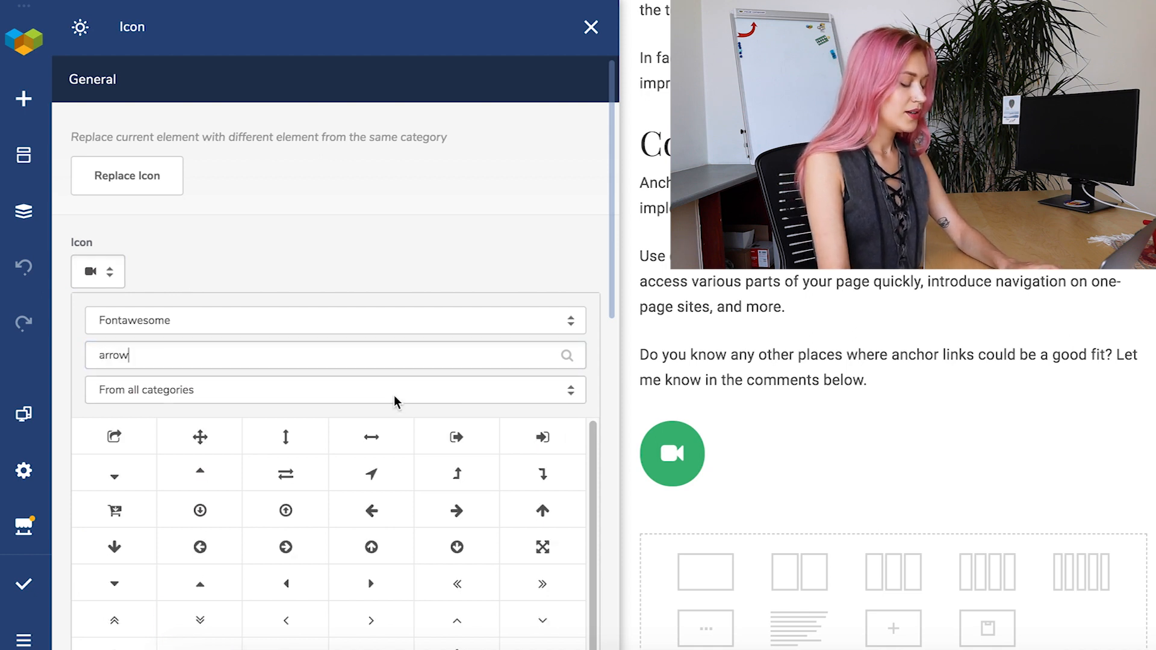
pyautogui.click(542, 510)
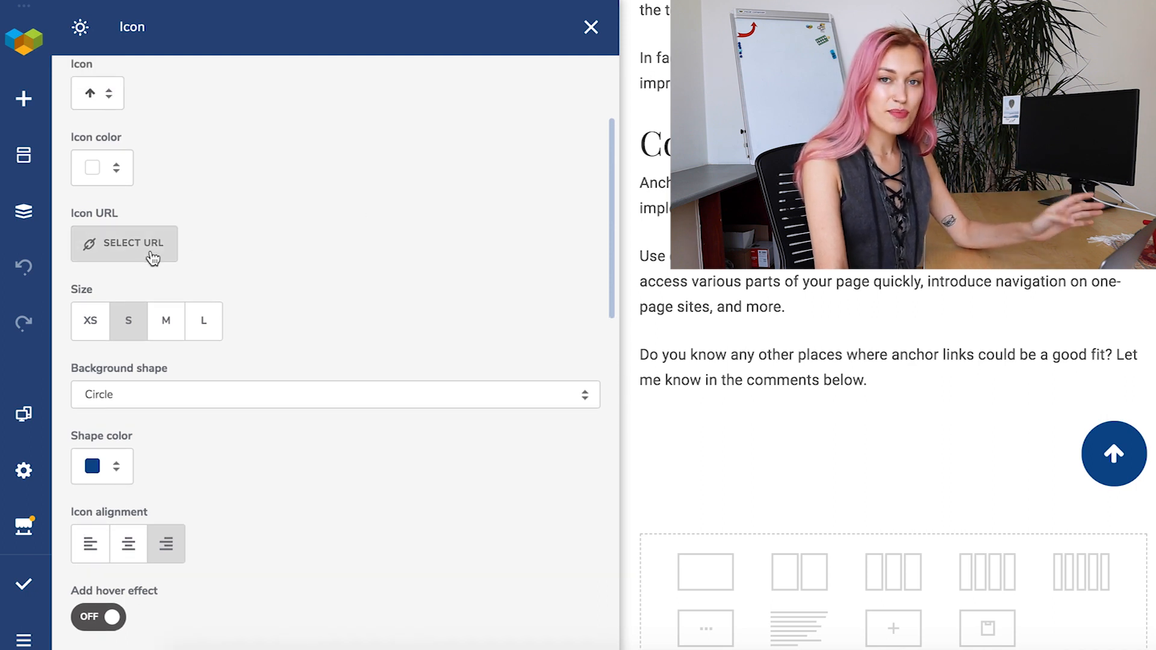
pyautogui.click(125, 243)
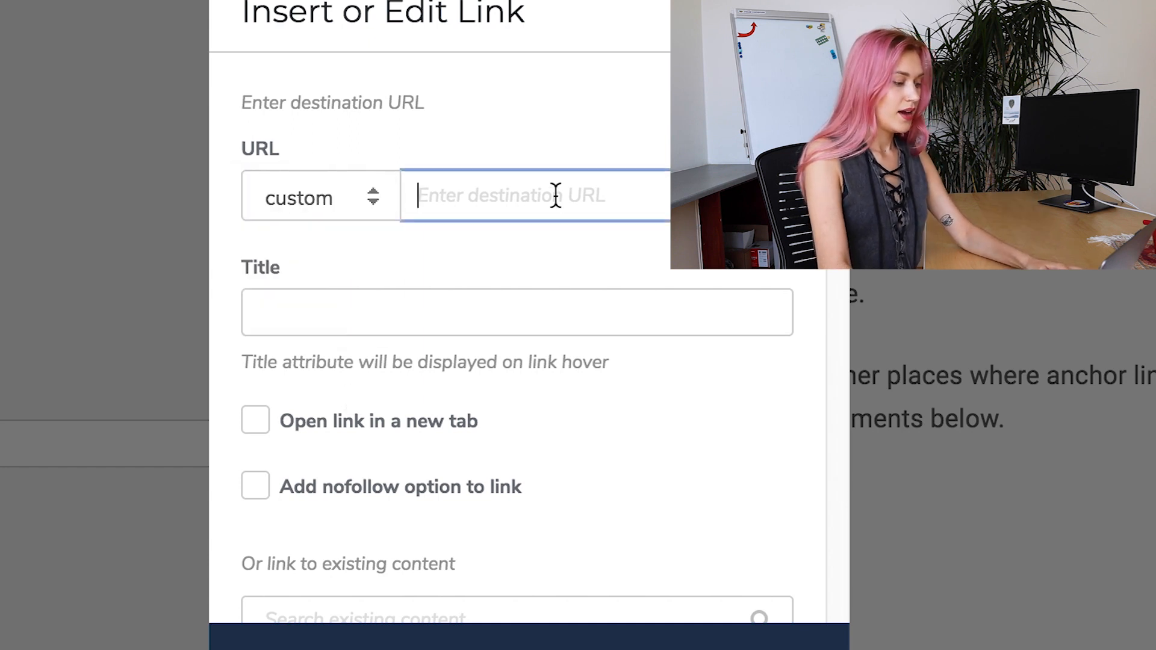
pyautogui.write('#scroll')
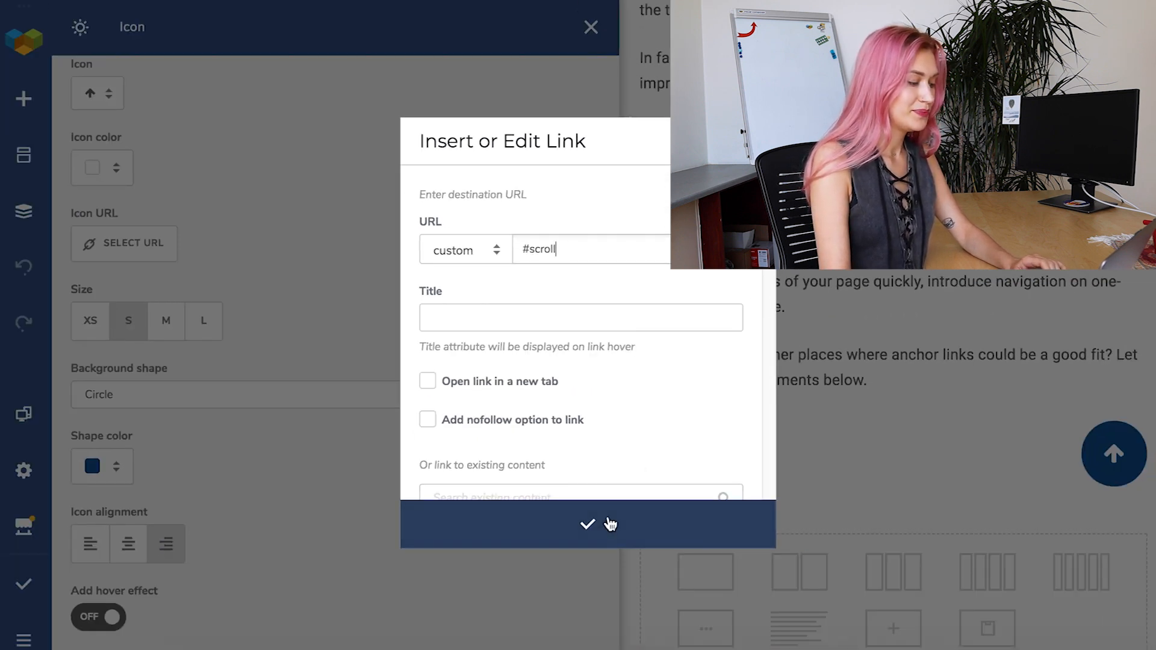
pyautogui.click(587, 525)
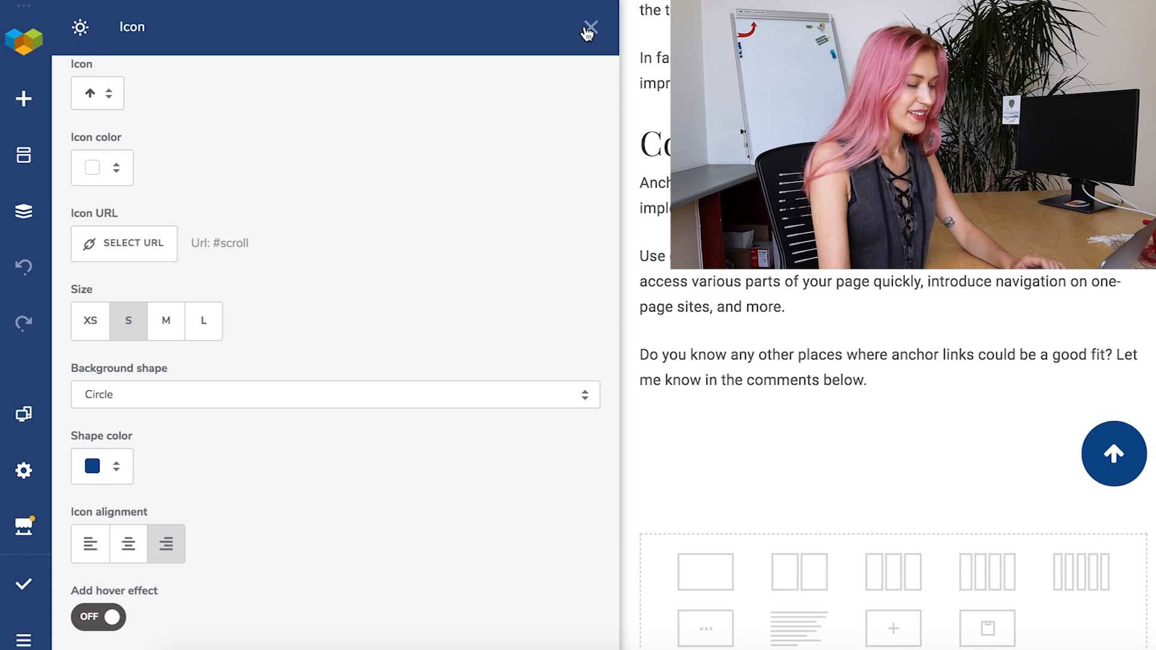
# - Close the Icon panel and test the up-arrow's scroll-to-top link at the live article's bottom
pyautogui.click(590, 28)
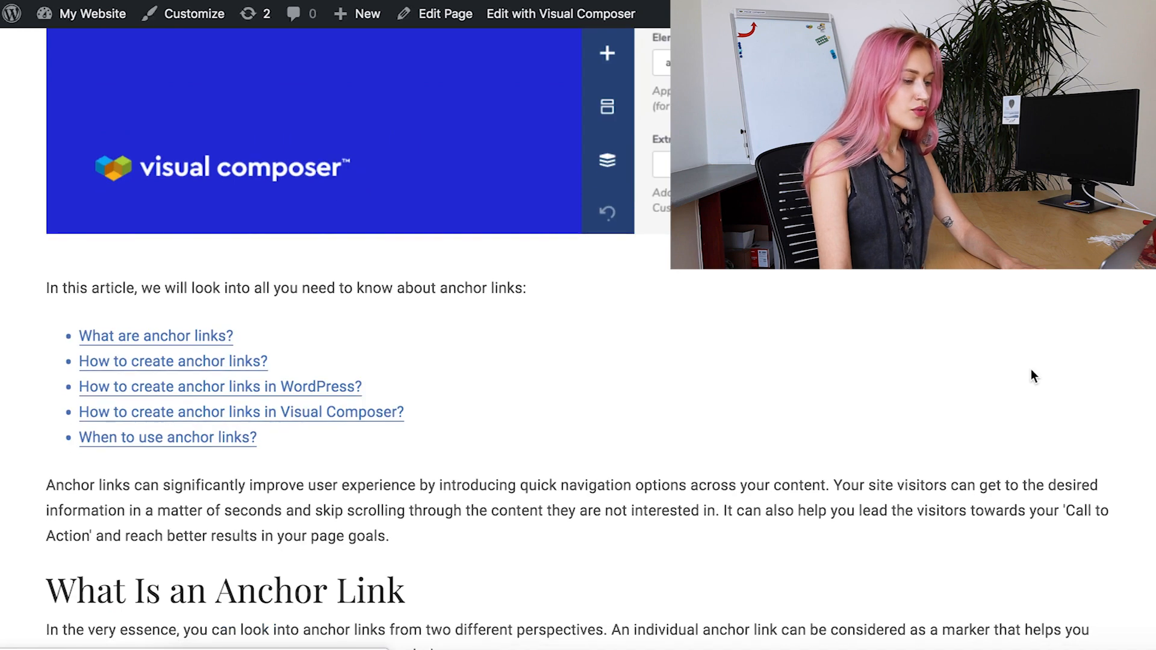
pyautogui.scroll(-3)
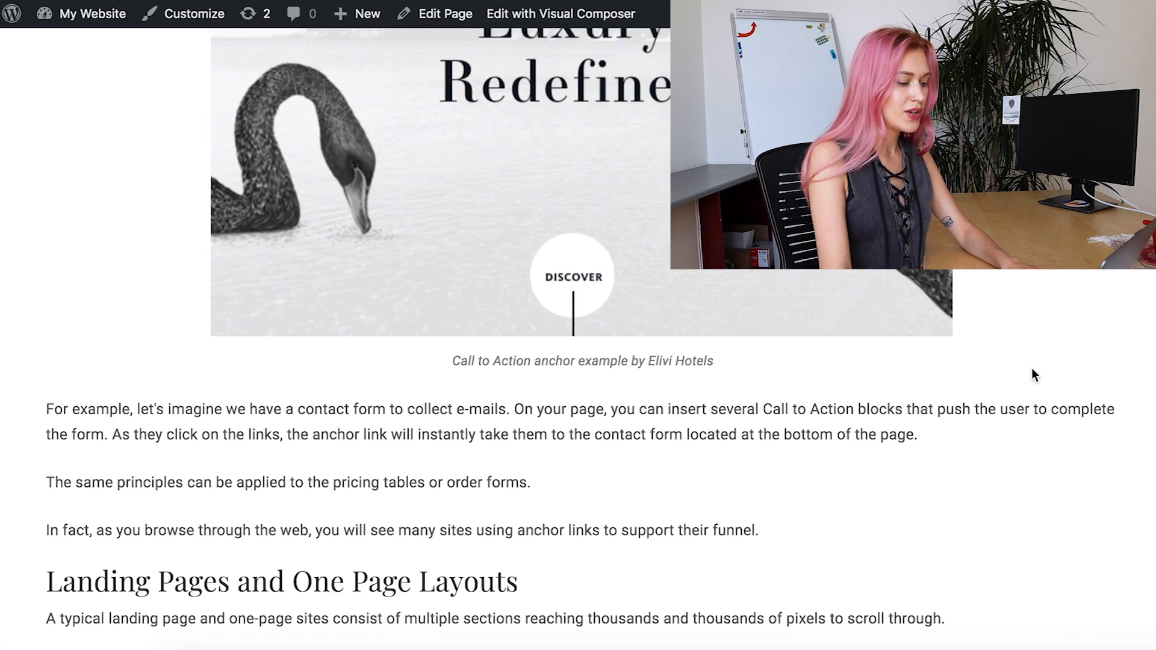
pyautogui.scroll(-3)
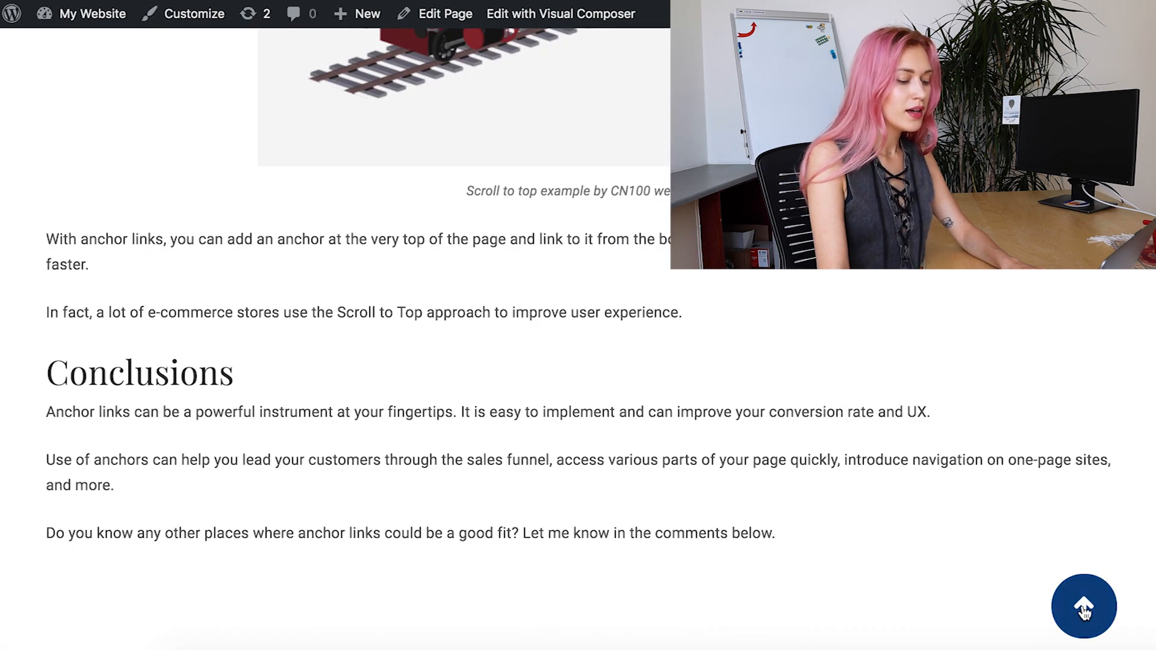
pyautogui.click(1084, 607)
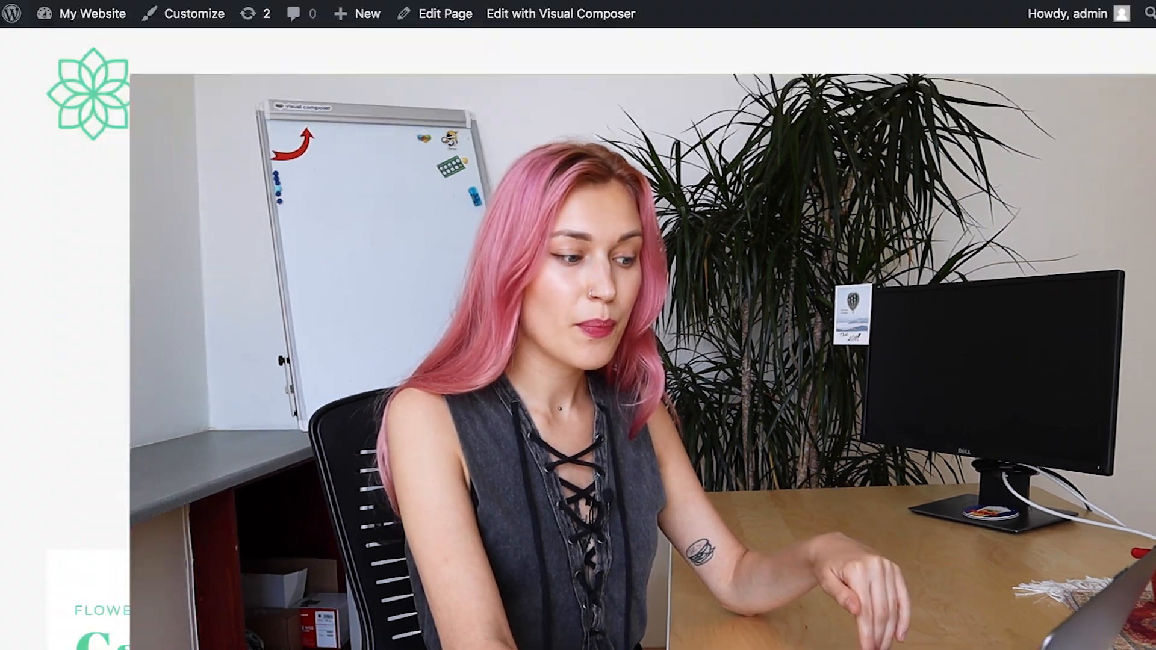
# - Scroll the Flowermart landing page to show the Flowers, Composition and Store menu staying sticky
pyautogui.scroll(-3)
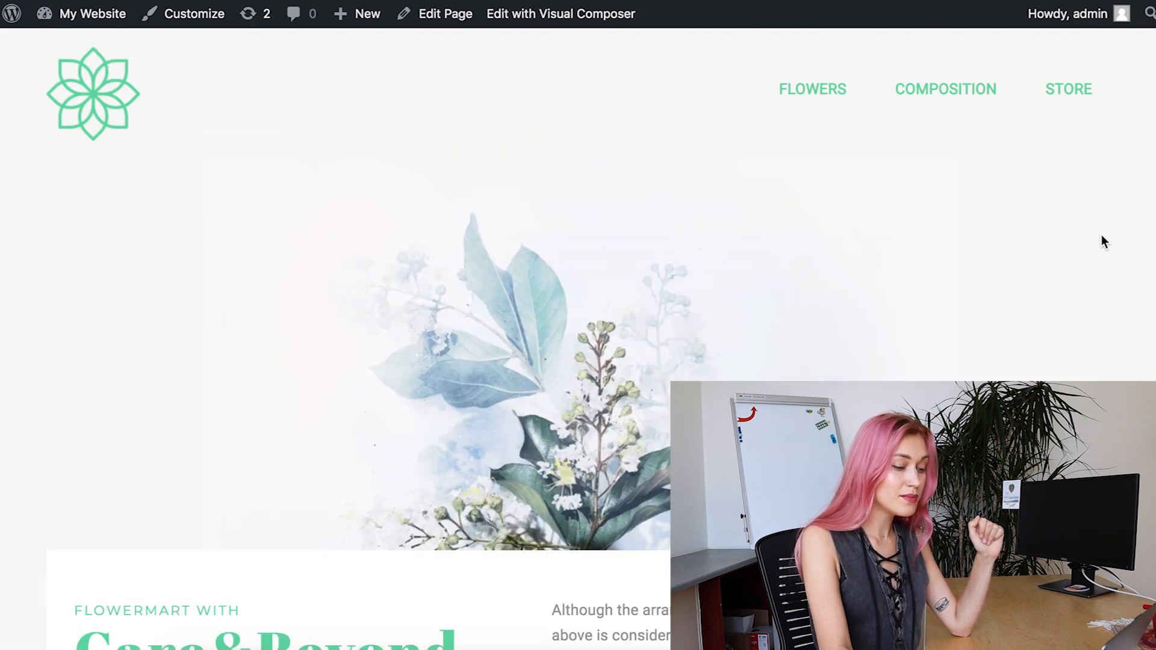
pyautogui.scroll(-3)
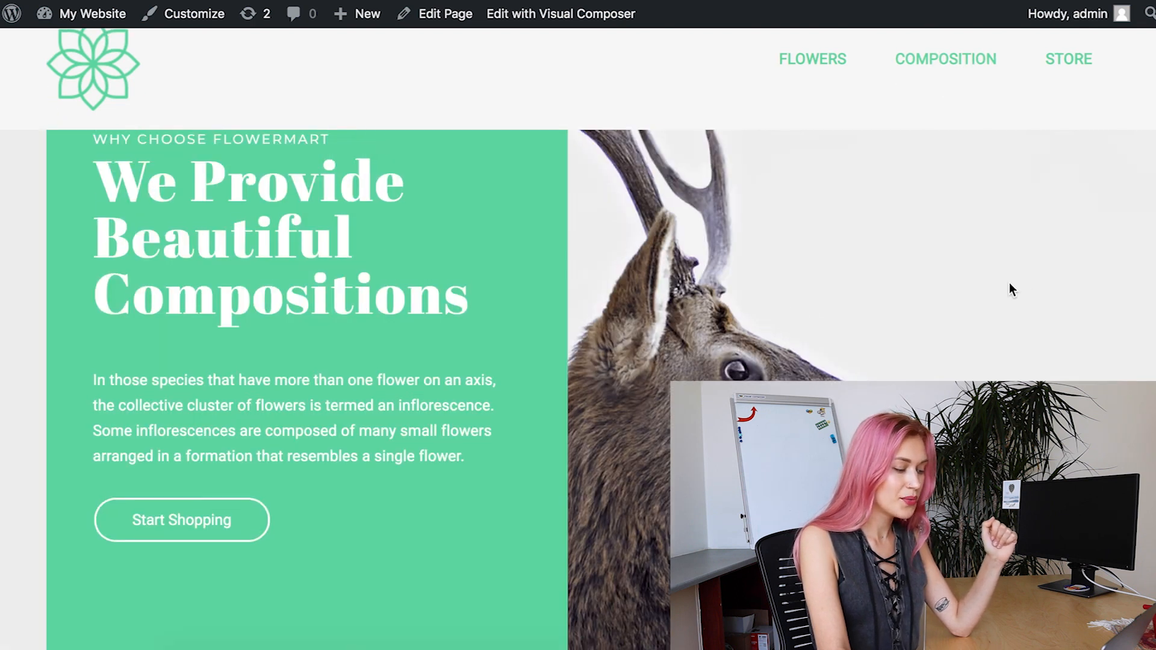
pyautogui.scroll(-3)
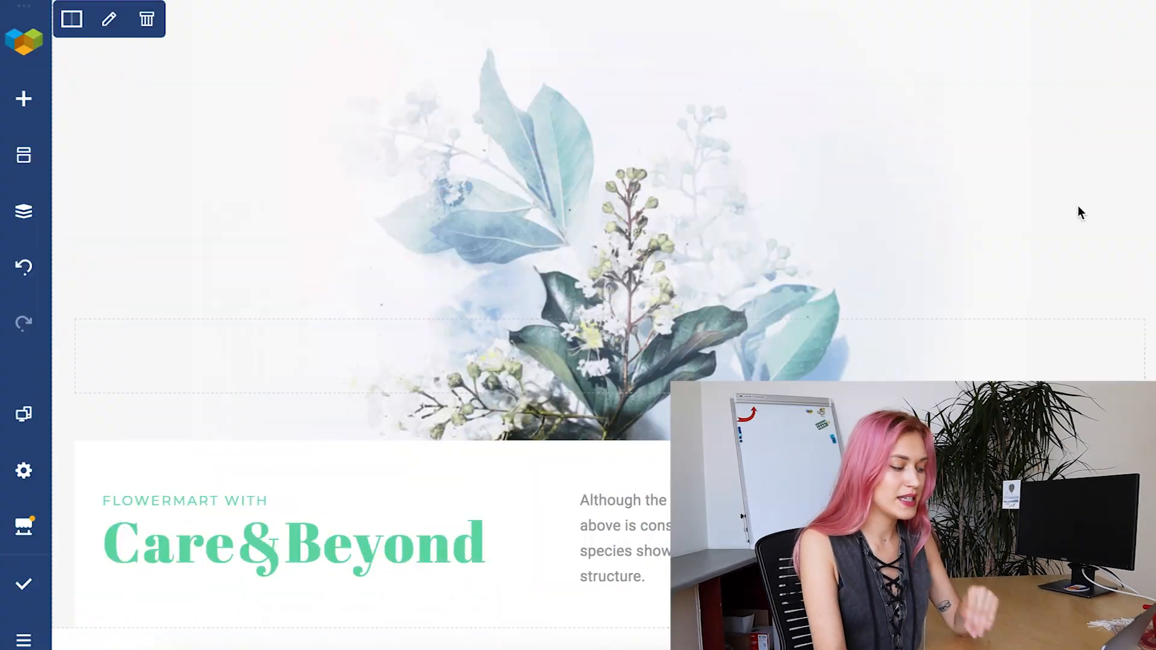
# - Give the flower preference row the element ID 'flowers'
pyautogui.scroll(-3)
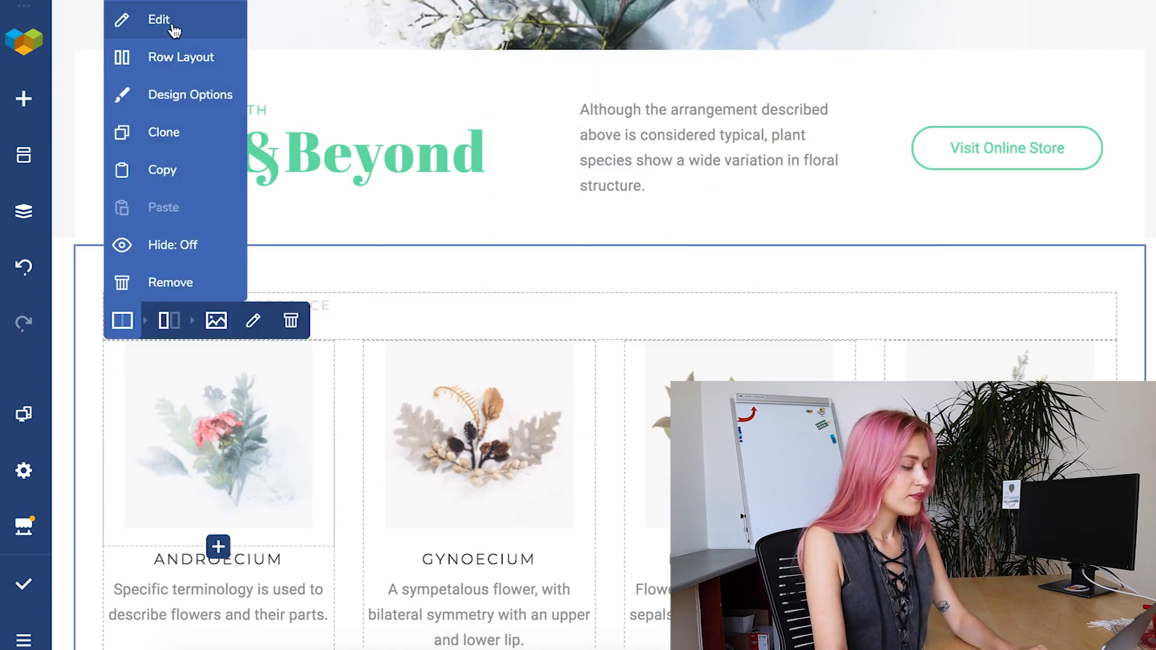
pyautogui.click(159, 20)
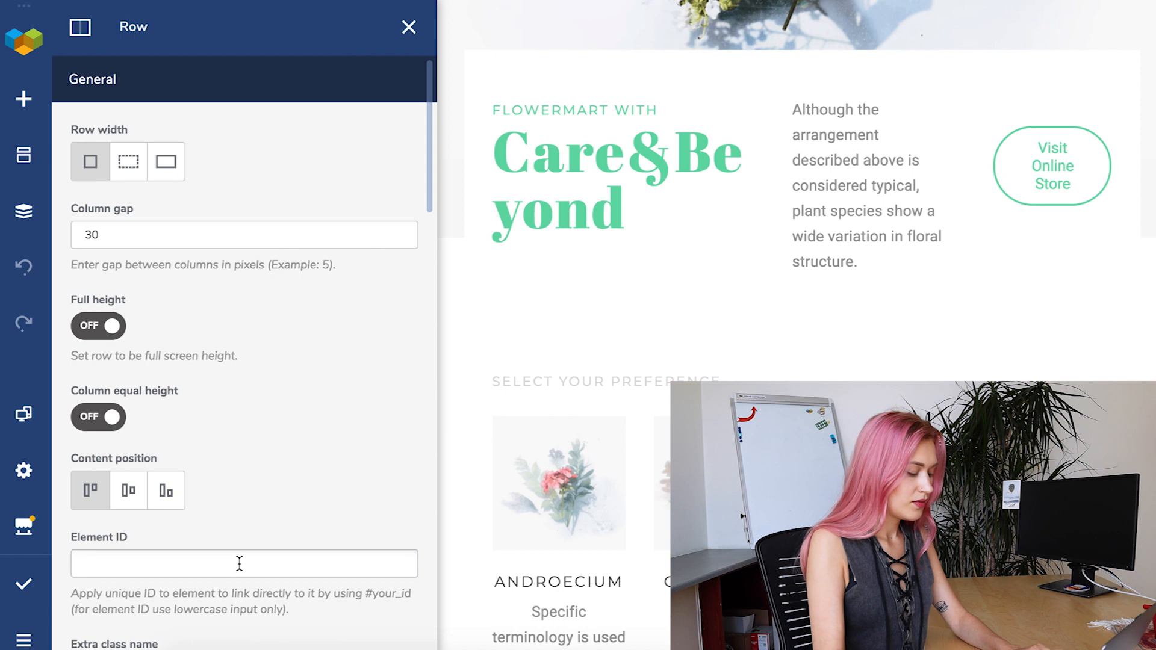
pyautogui.write('flowers')
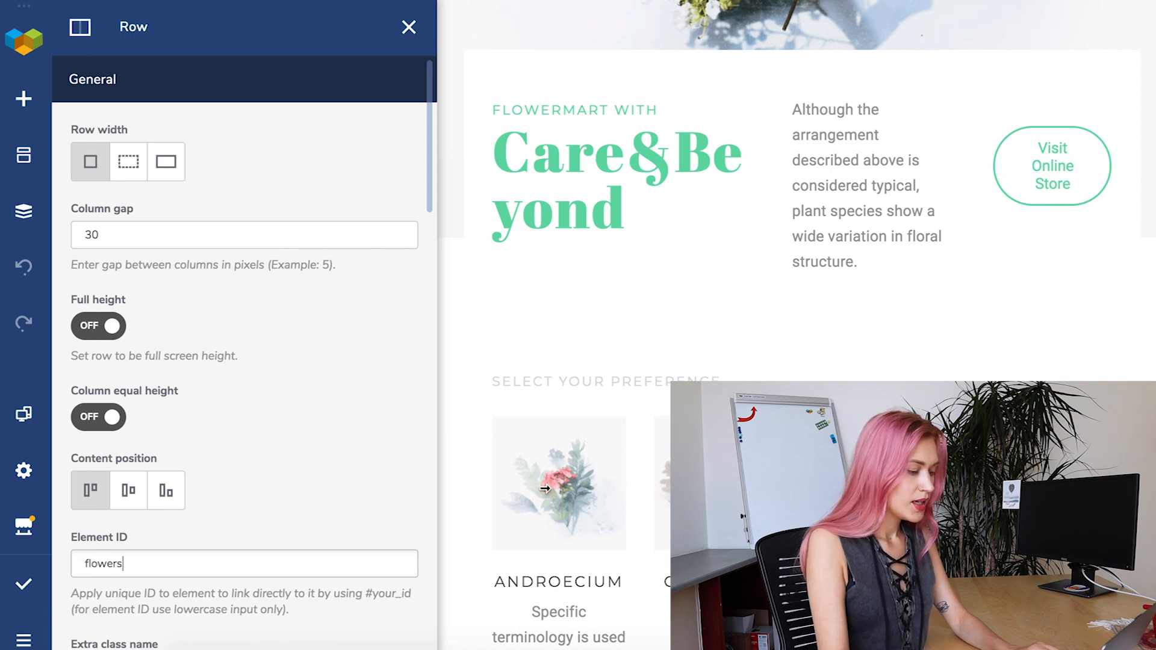
# - Give the compositions row the element ID 'composition'
pyautogui.scroll(-3)
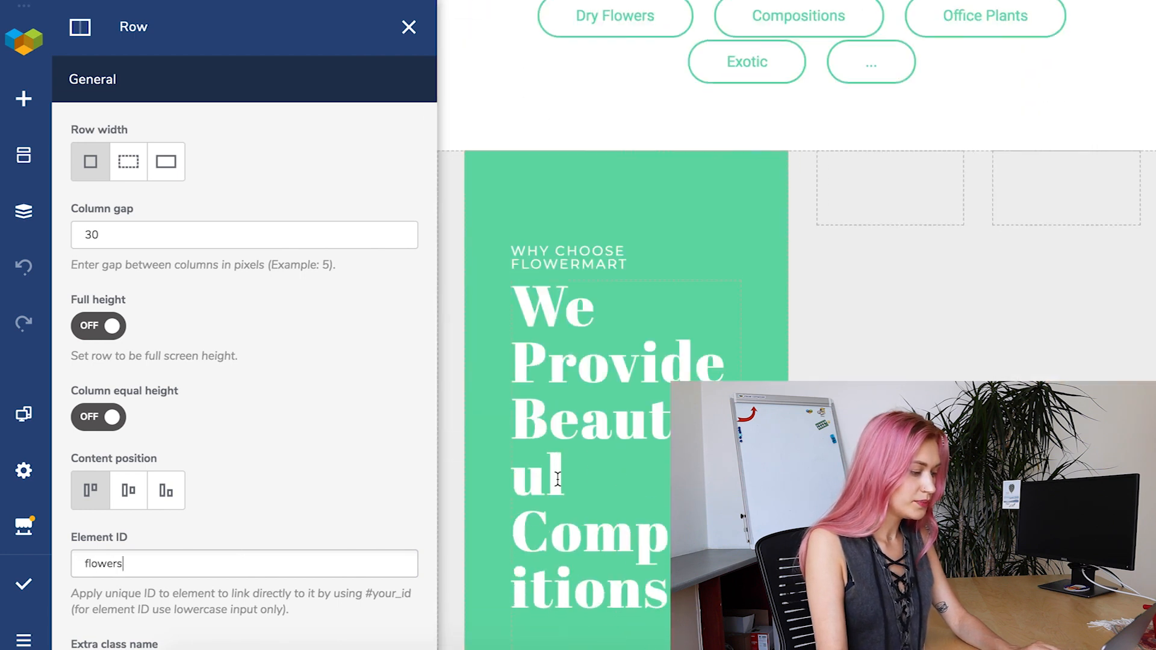
pyautogui.click(531, 214)
pyautogui.write('c')
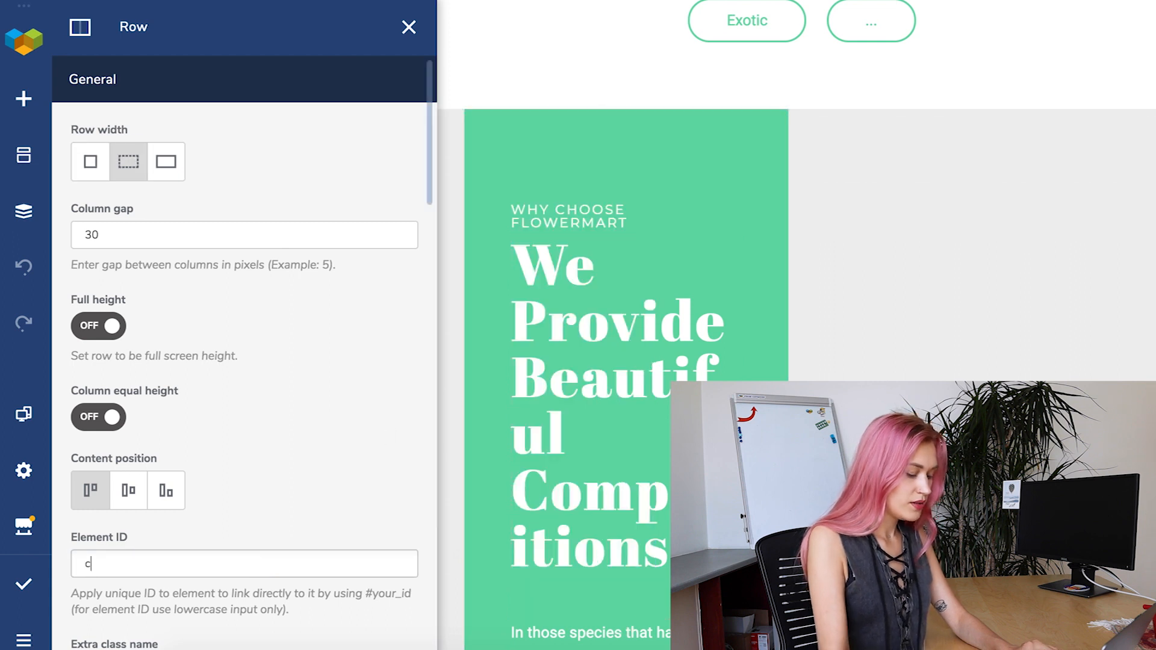
pyautogui.write('omposition')
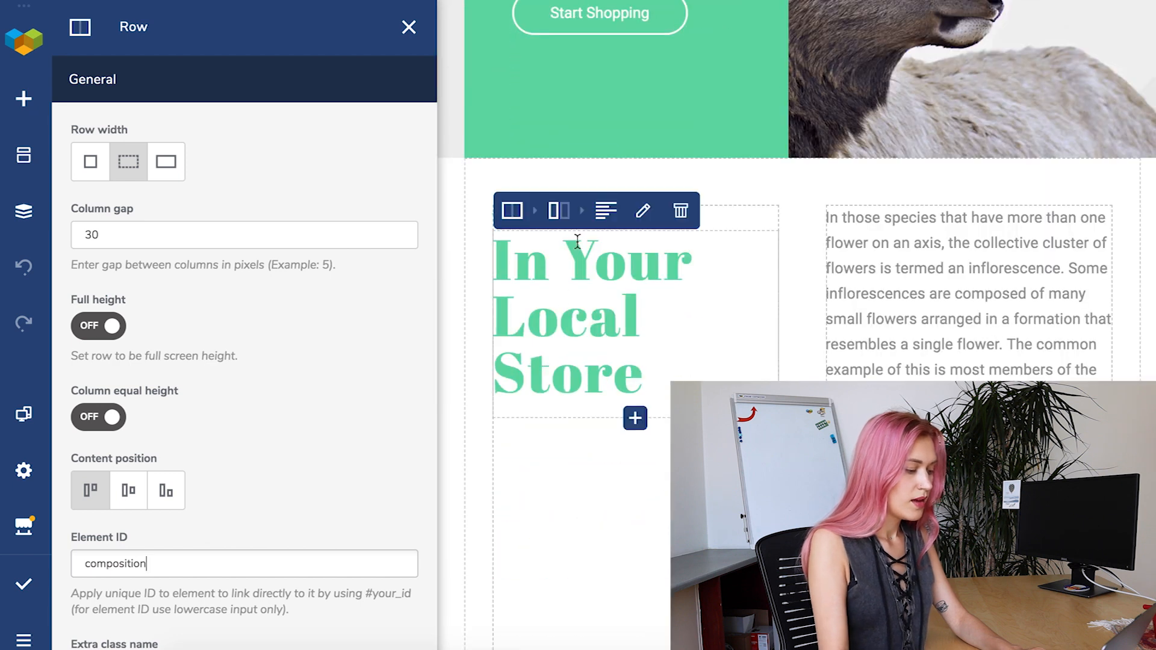
# - Give the In Your Local Store row a store element ID
pyautogui.click(511, 211)
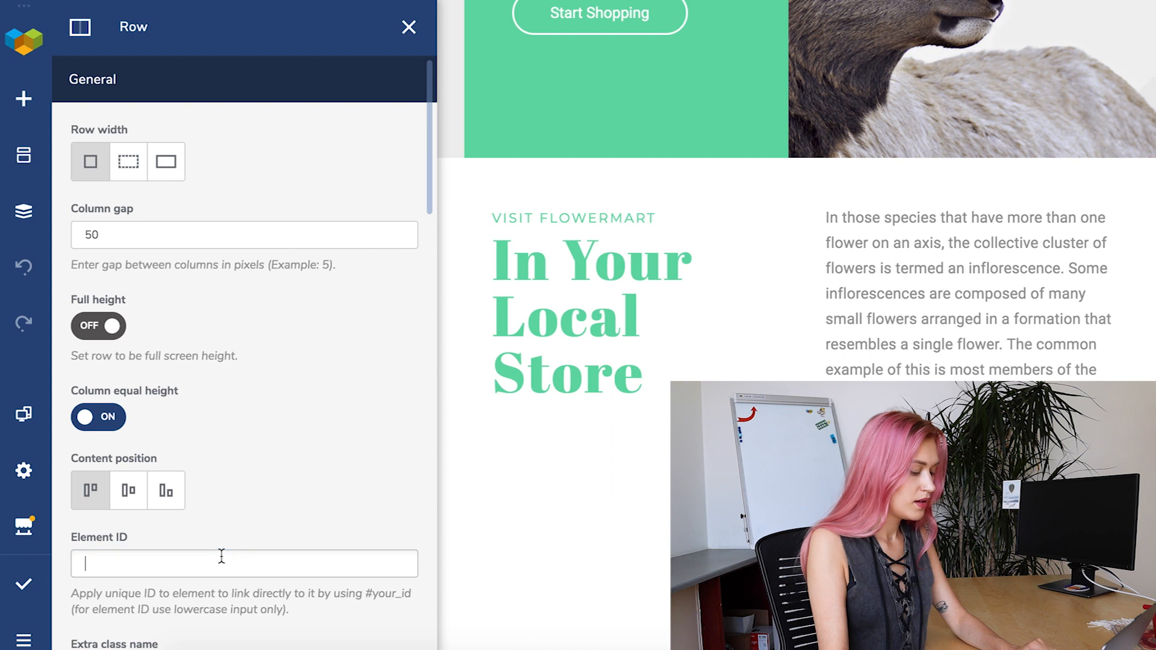
pyautogui.write('stor')
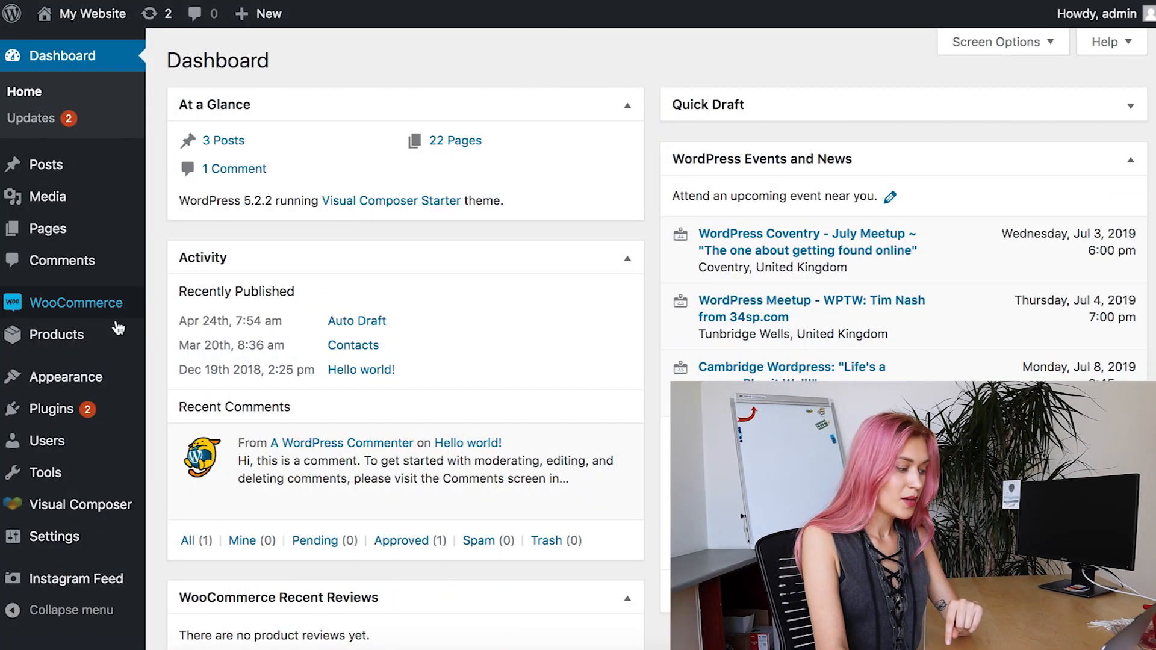
pyautogui.moveTo(67, 377)
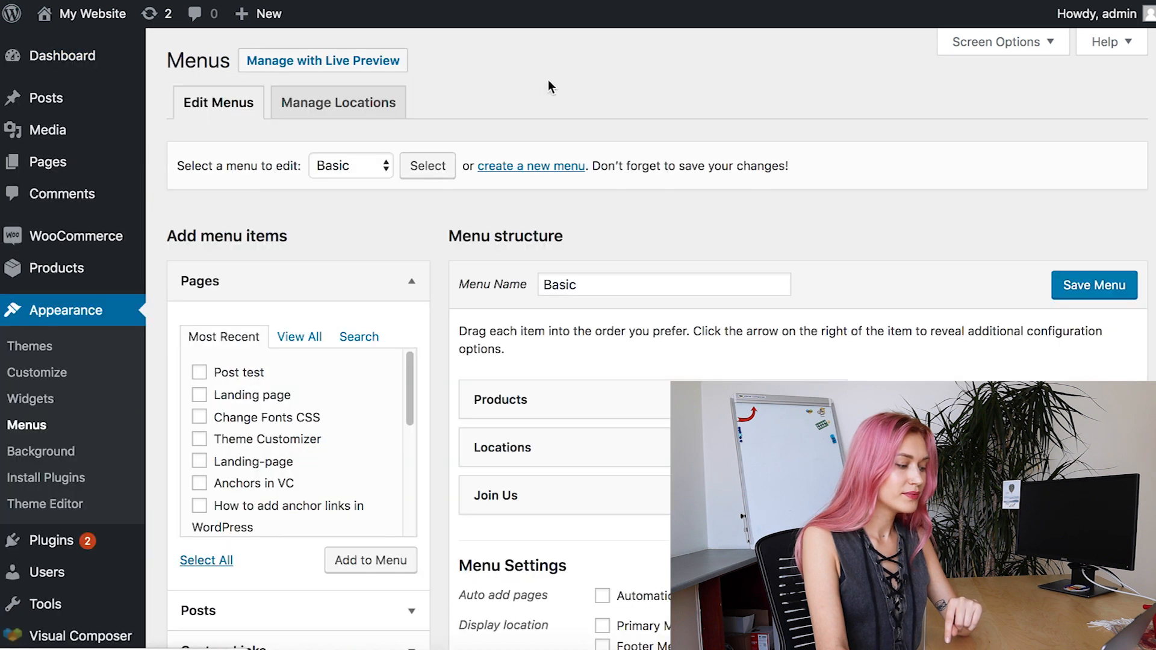
pyautogui.moveTo(598, 105)
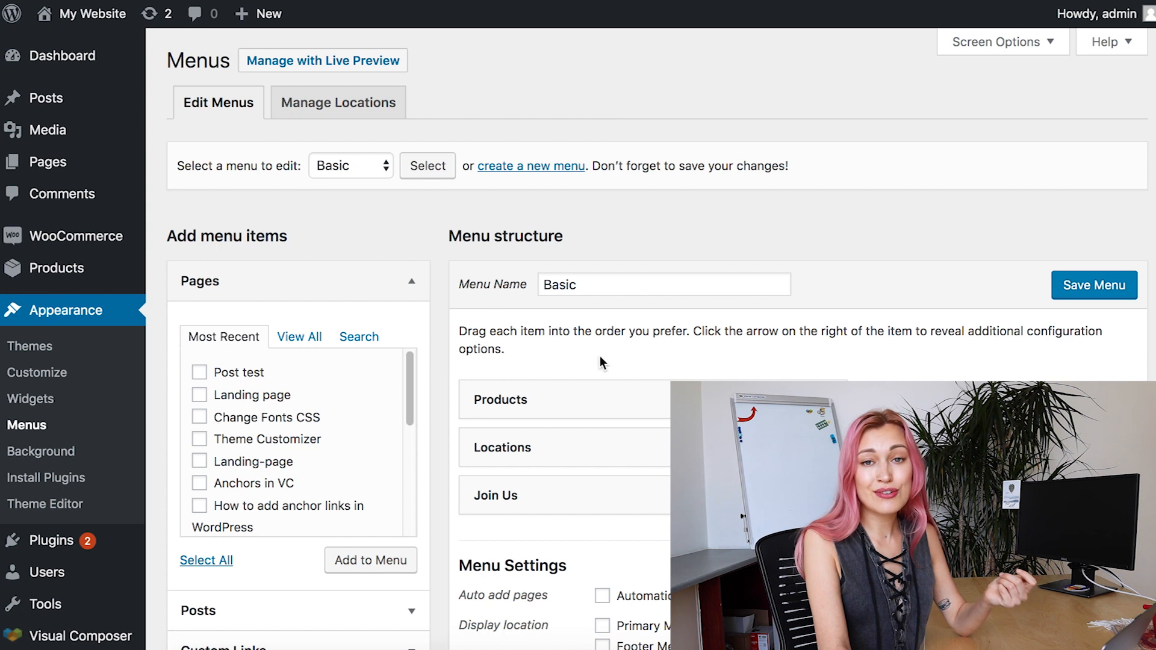
pyautogui.moveTo(516, 192)
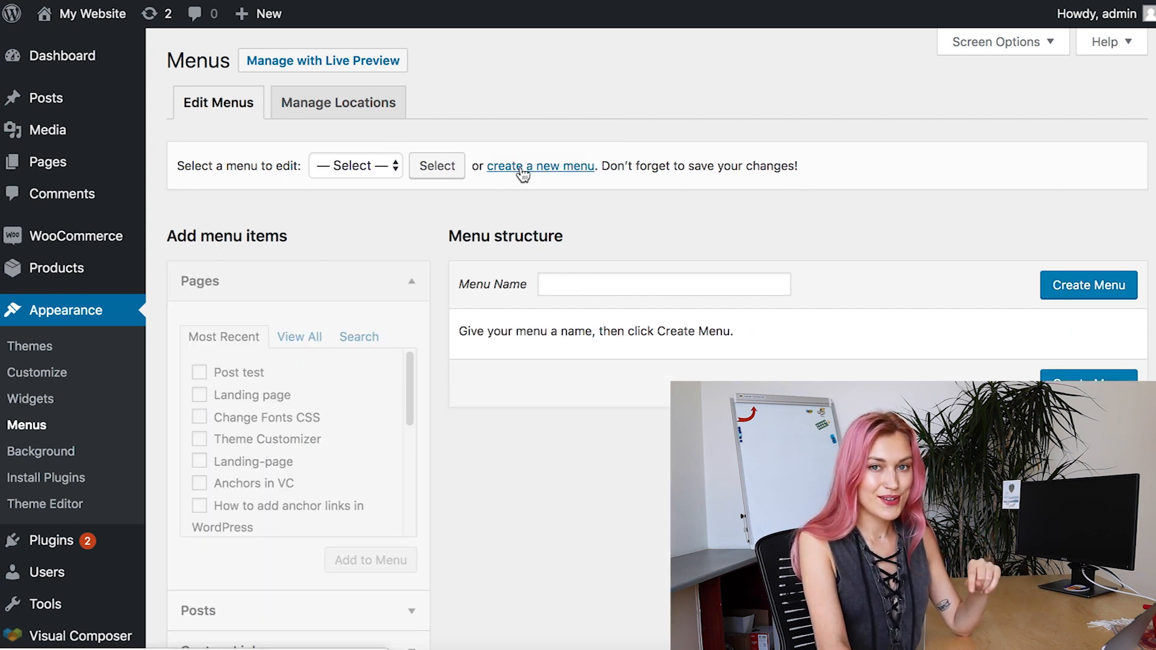
# - Create a new WordPress menu named 'Landing page'
pyautogui.write('Landing page')
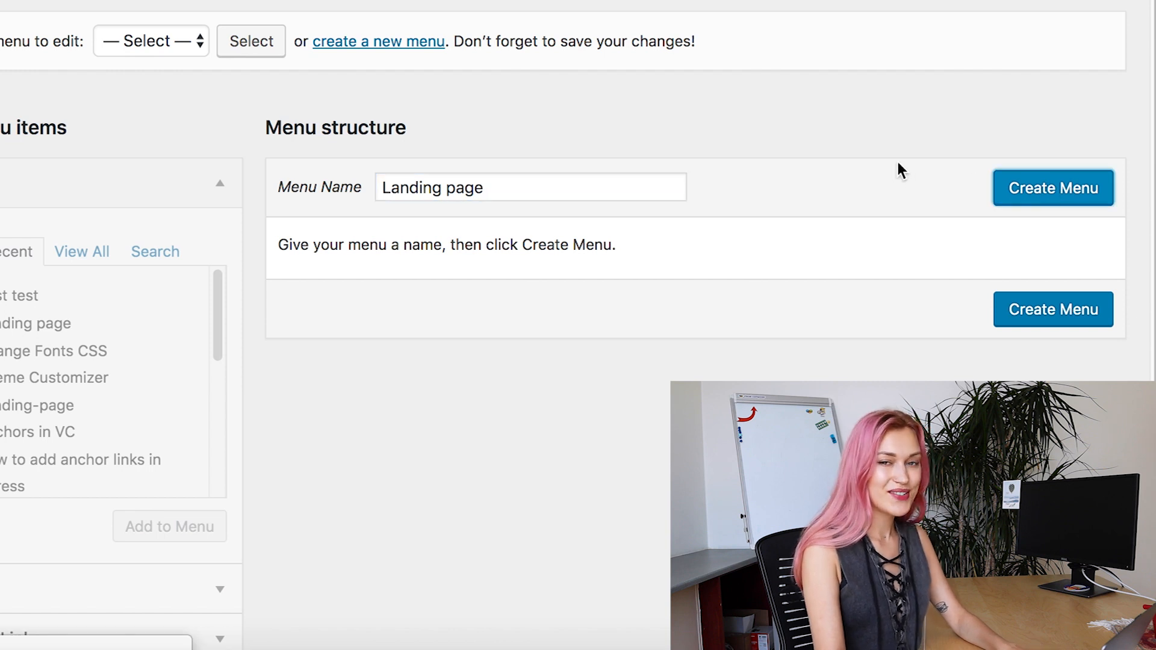
pyautogui.click(1052, 188)
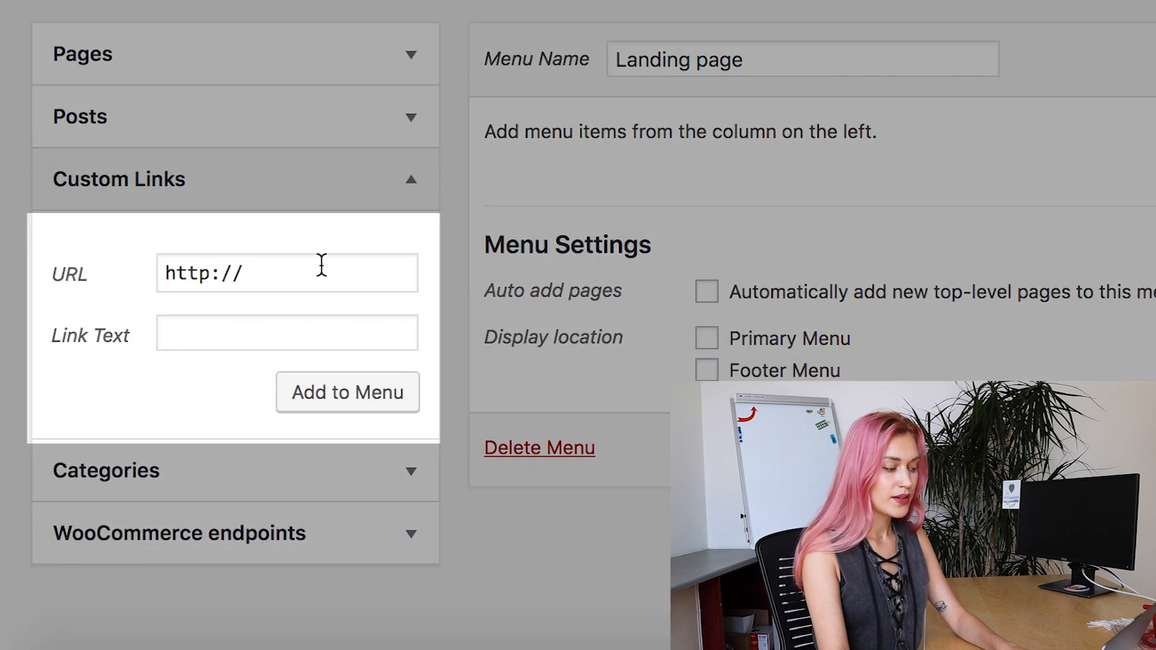
# - Add a Flowers custom link pointing to the landing page's #flowers anchor
pyautogui.click(287, 273)
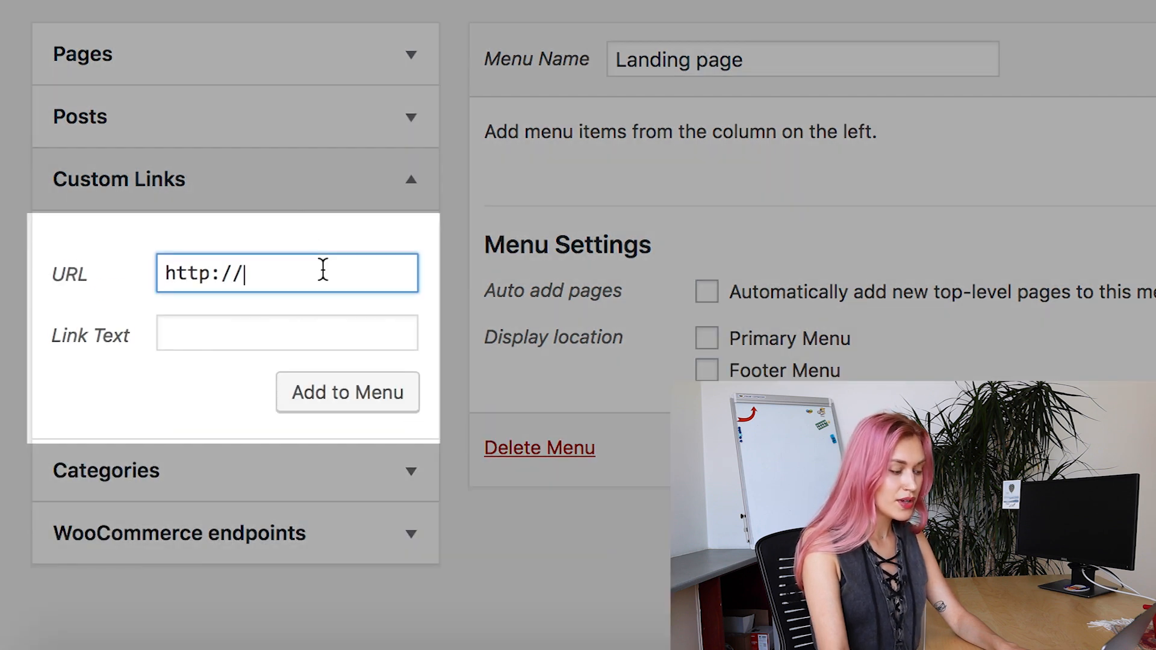
pyautogui.write('vc-free')
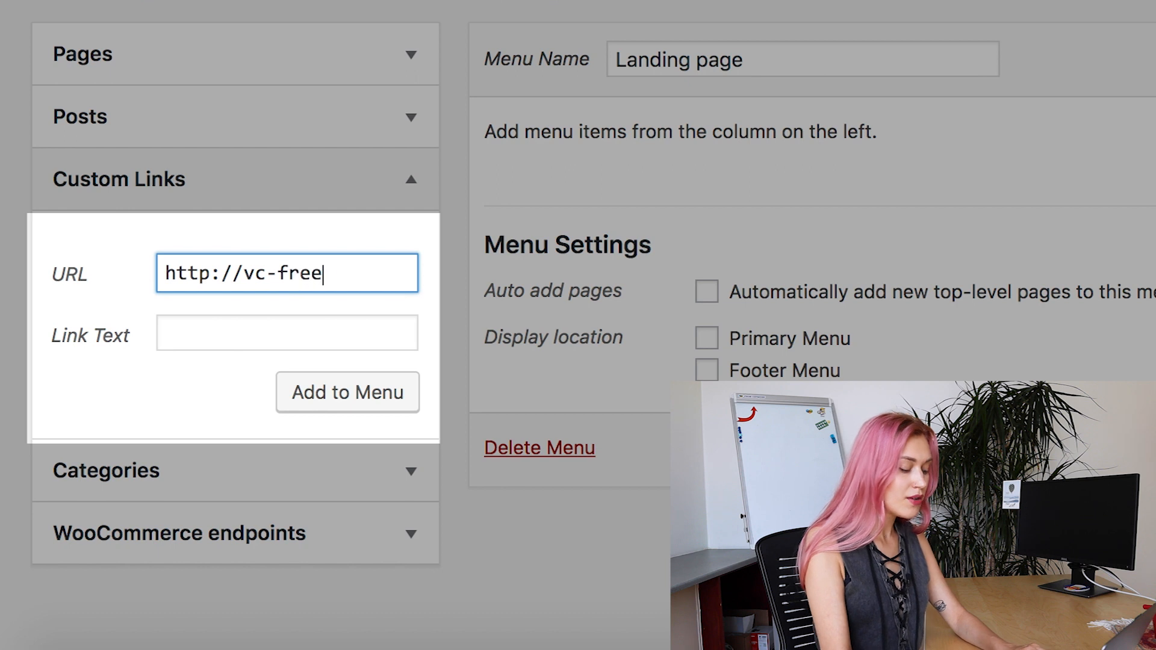
pyautogui.write('.io/landing-page/')
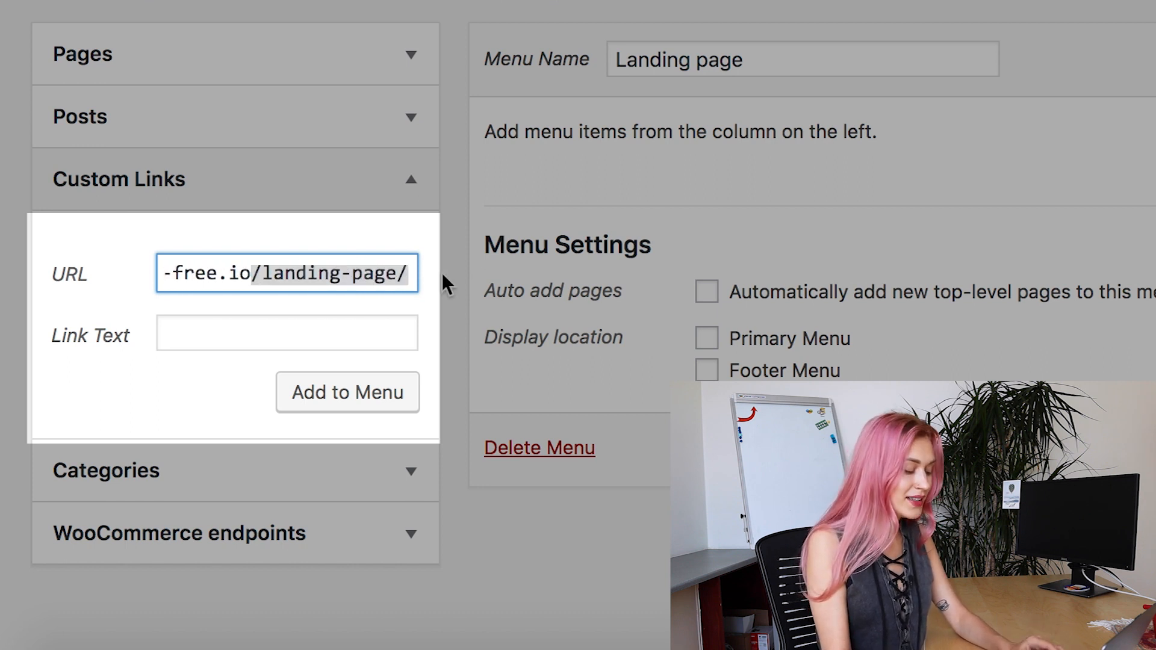
pyautogui.write('#flowers')
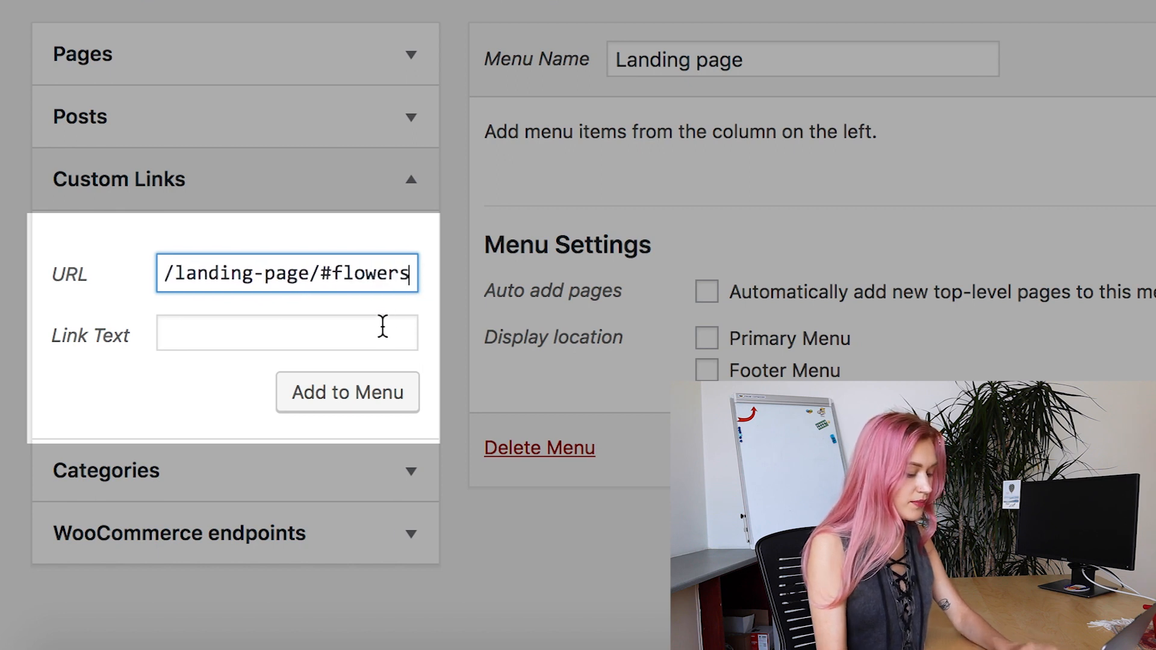
pyautogui.write('Flowers')
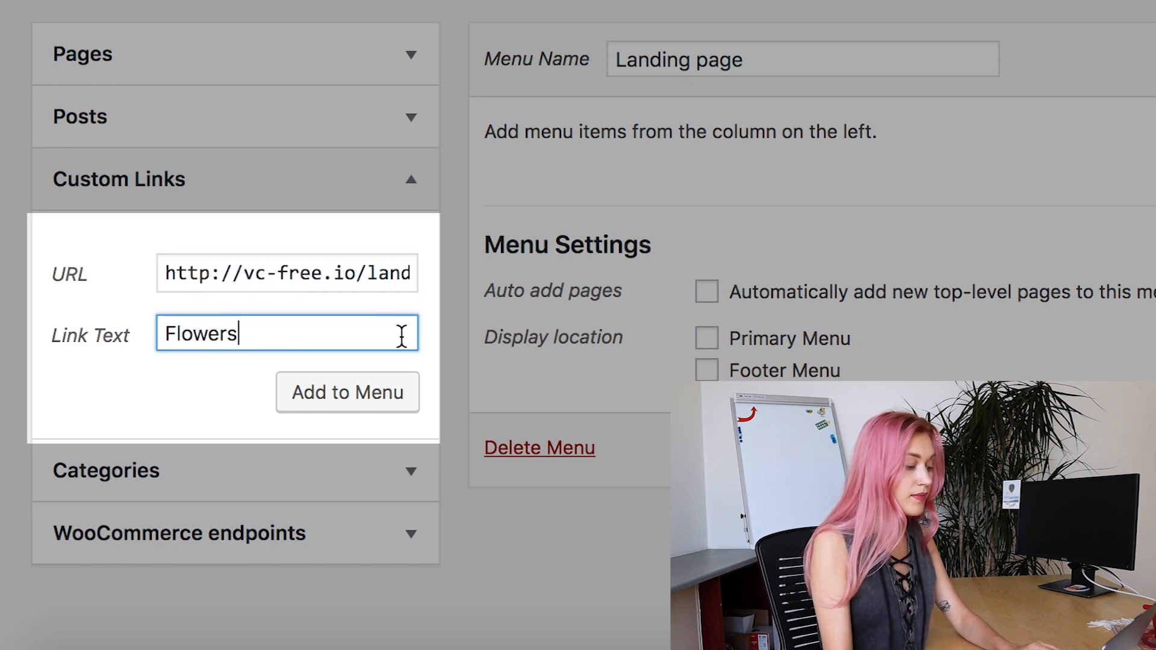
pyautogui.click(347, 392)
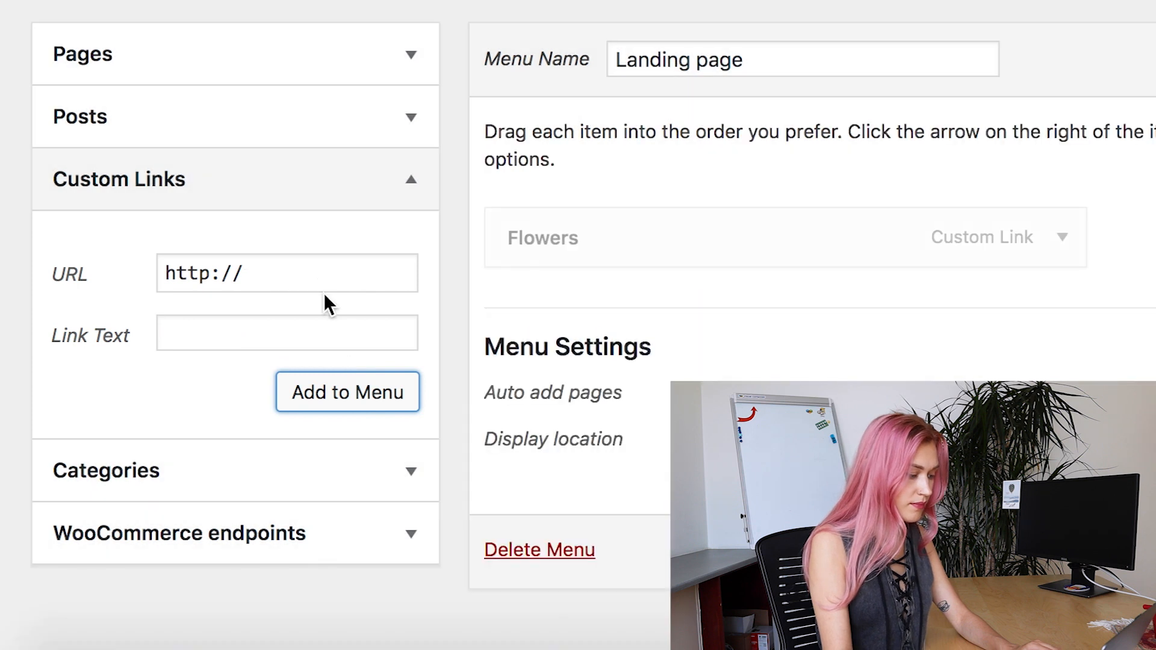
# - Add a Composition custom link pointing to the landing page's #composition anchor
pyautogui.write('-free.io/landing-page/#')
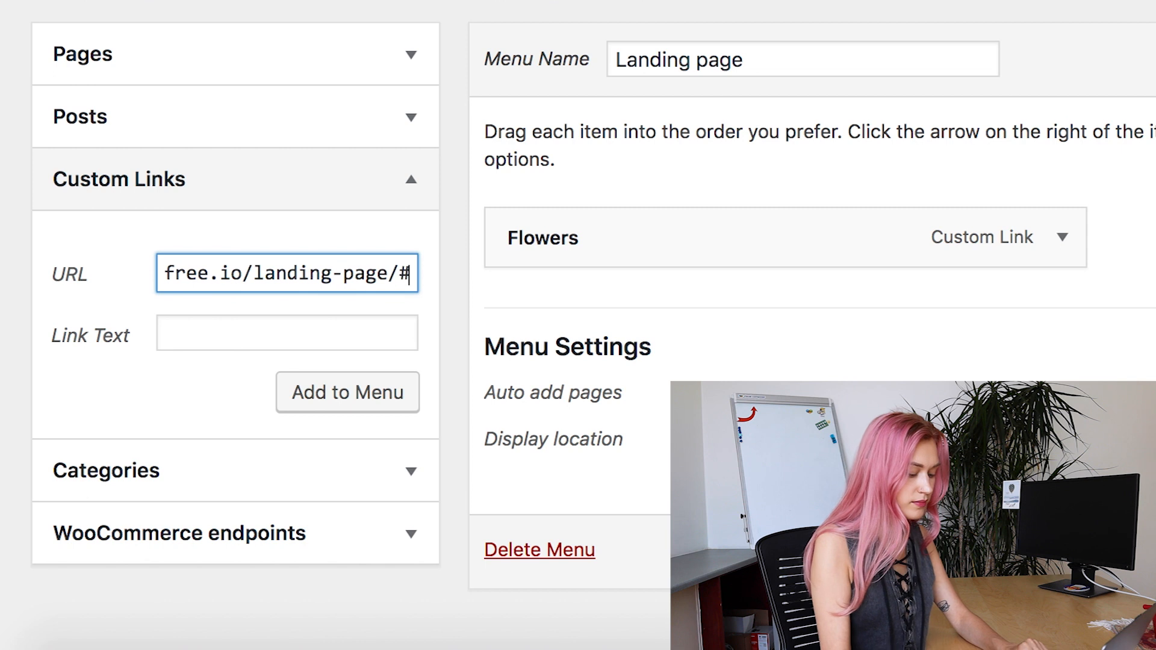
pyautogui.write('composition')
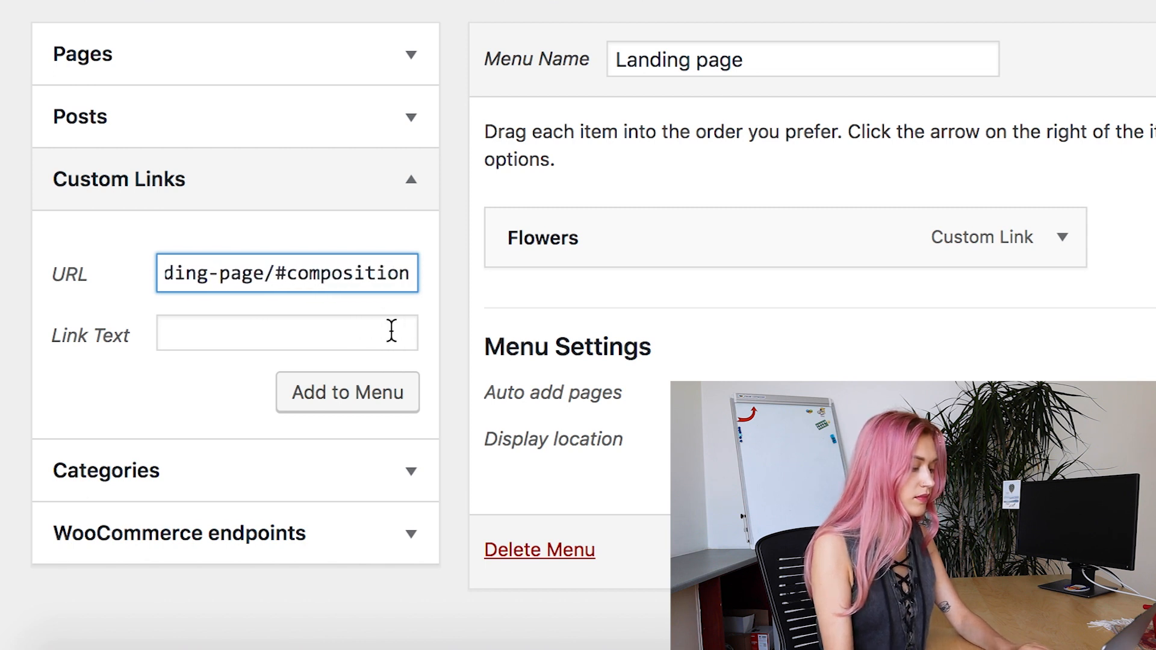
pyautogui.write('Composition')
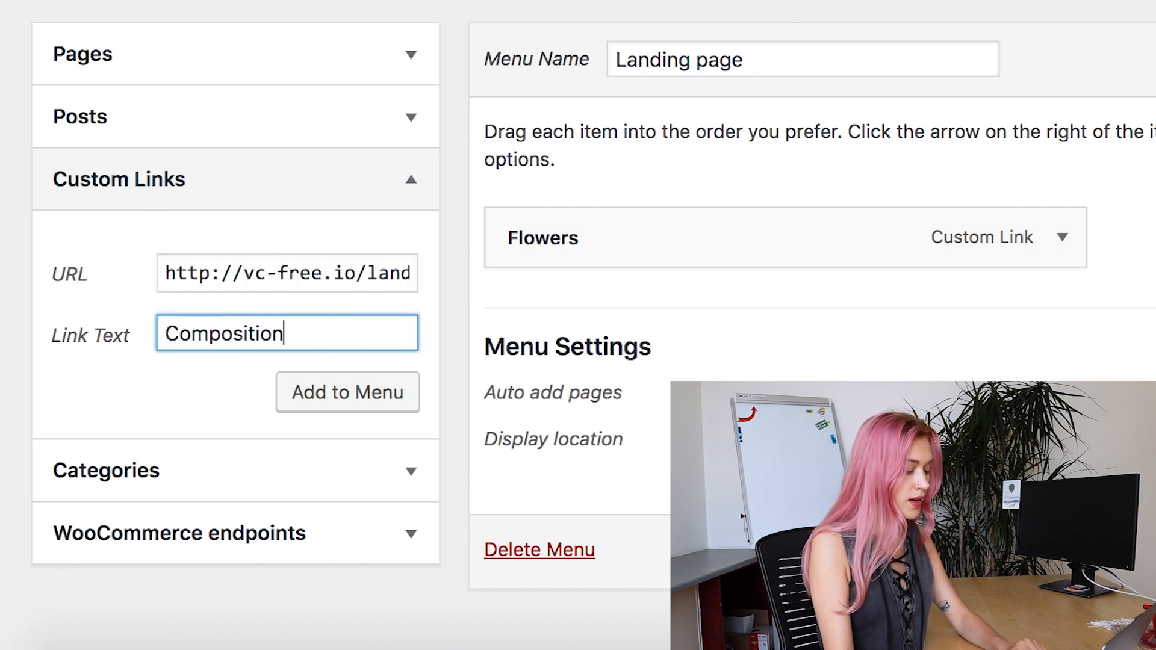
pyautogui.click(347, 391)
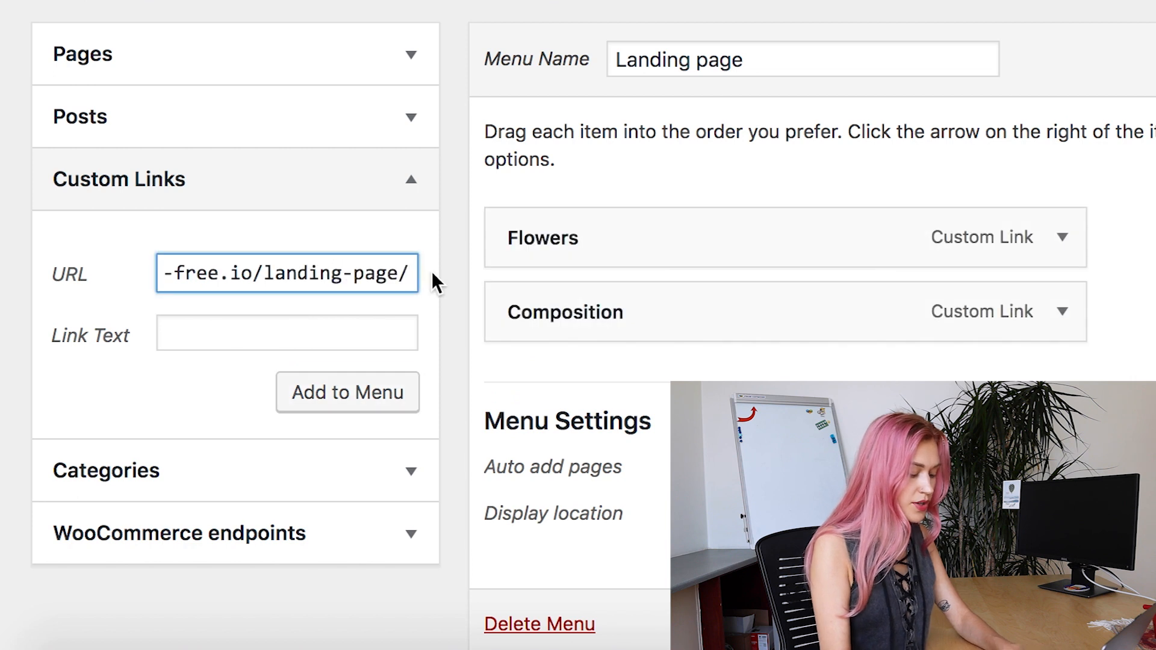
# - Add a Store custom link pointing to the landing page's #store anchor
pyautogui.write('S')
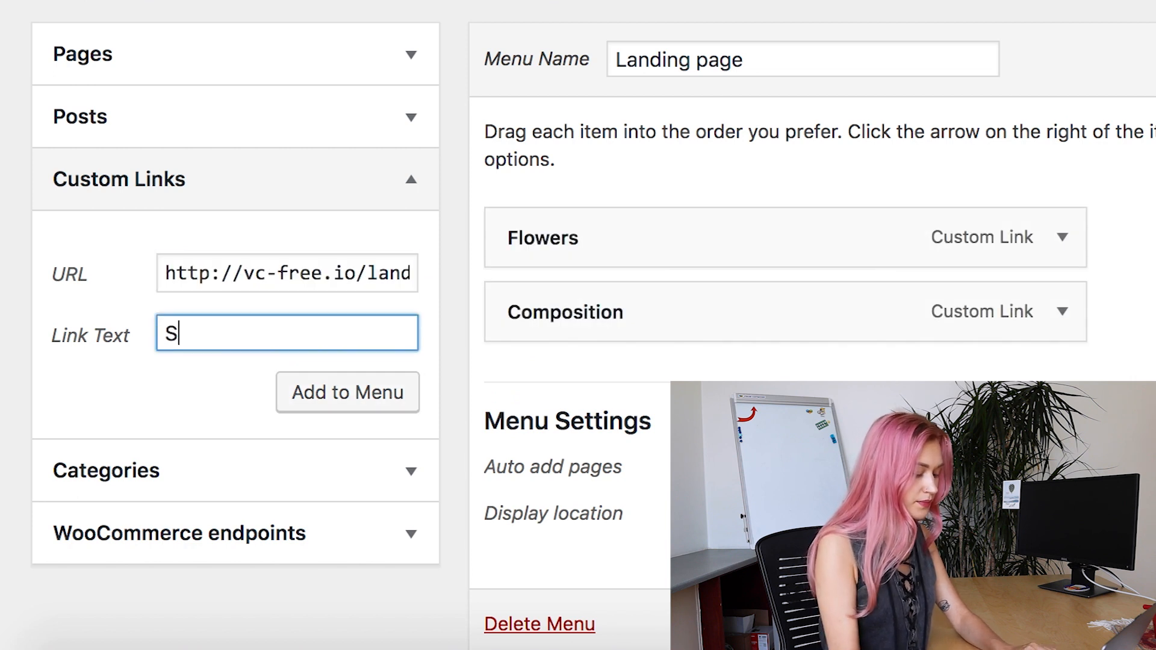
pyautogui.click(347, 391)
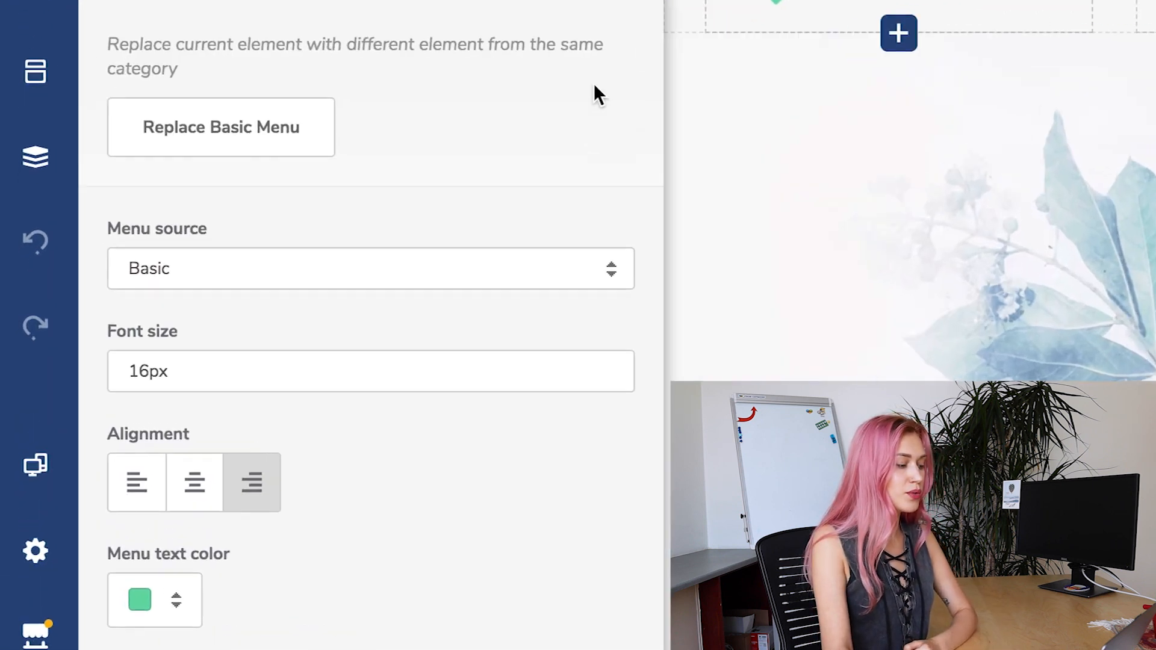
# - Set the header menu's source to the Landing page menu
pyautogui.click(370, 267)
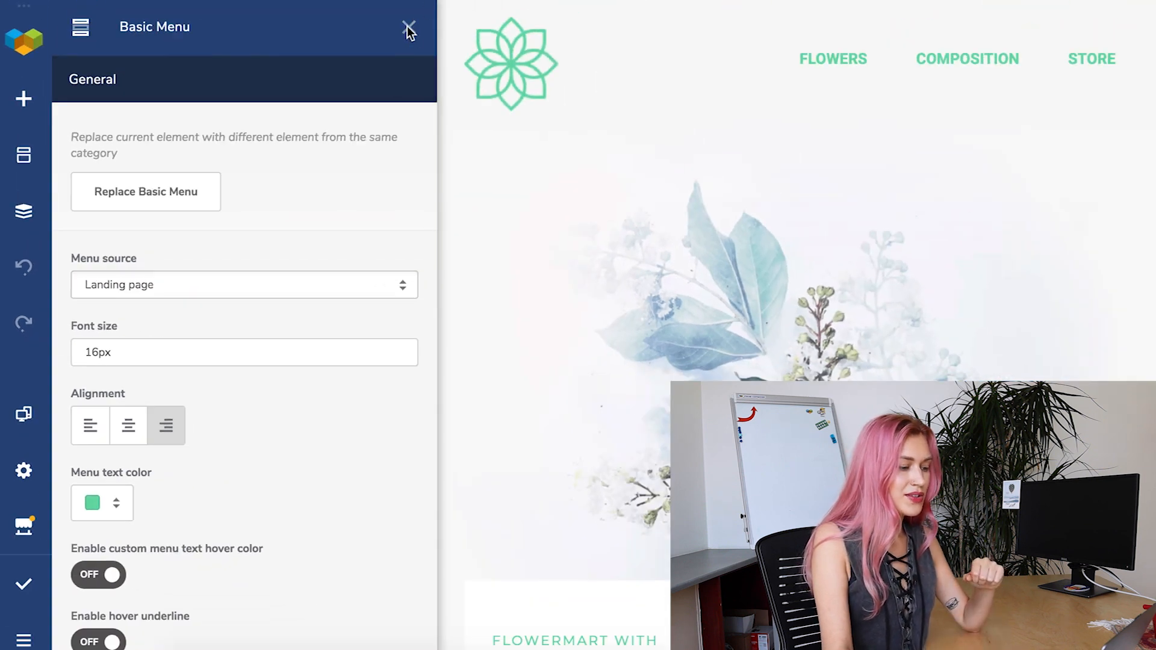
pyautogui.click(410, 29)
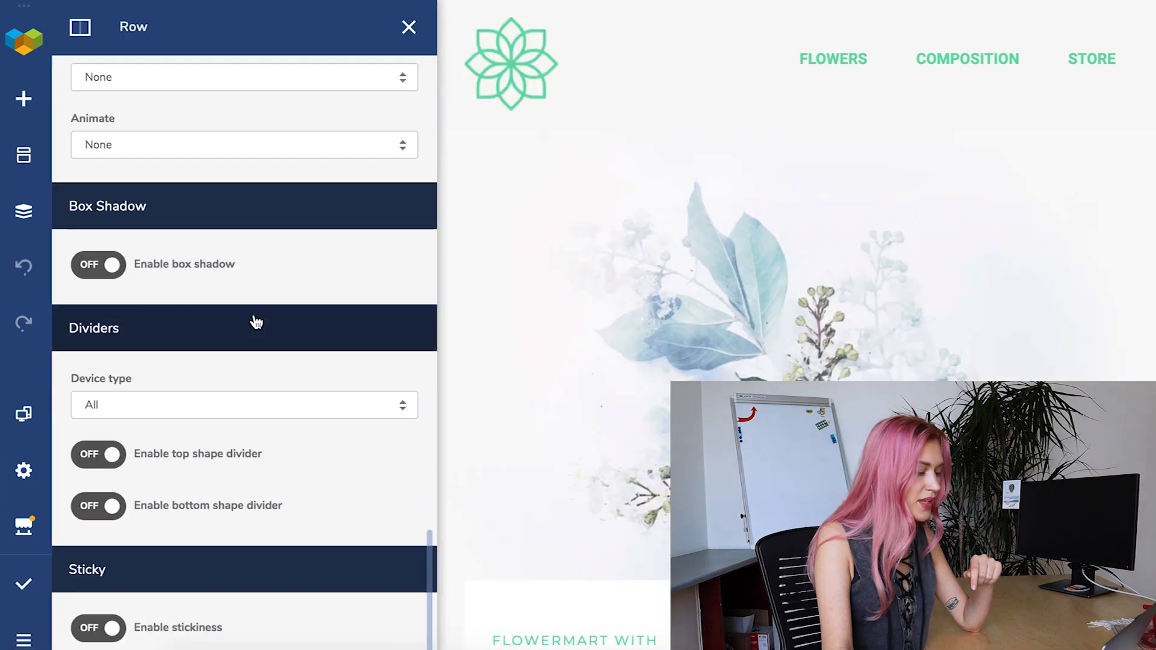
# - Enable stickiness on the header row
pyautogui.click(98, 628)
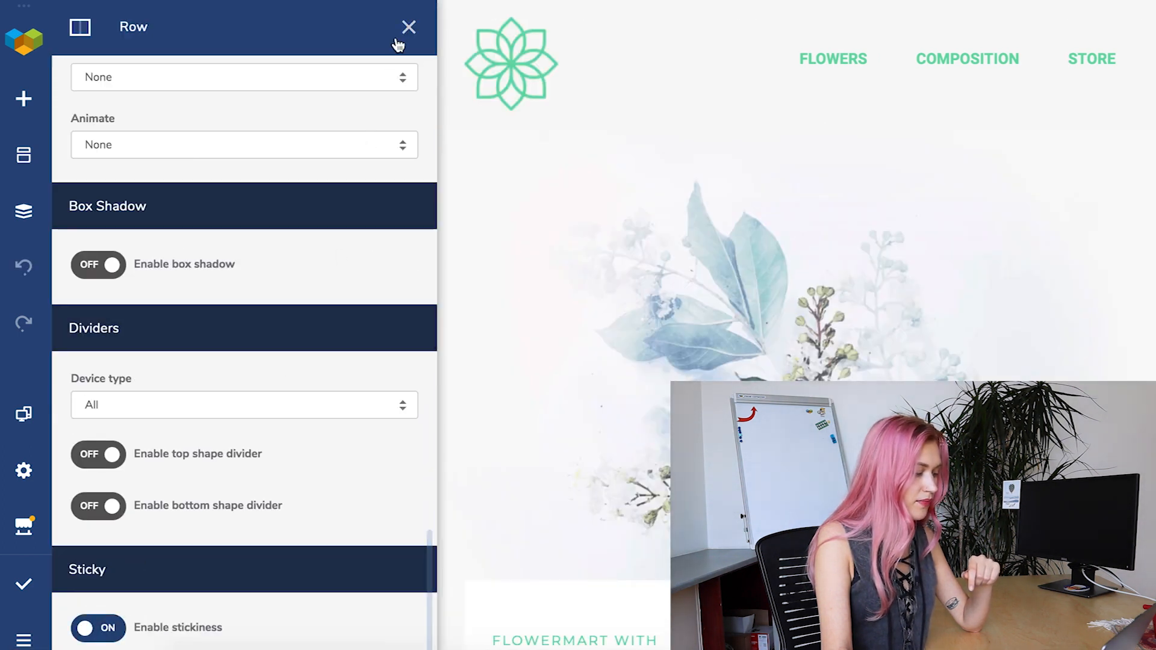
pyautogui.click(408, 27)
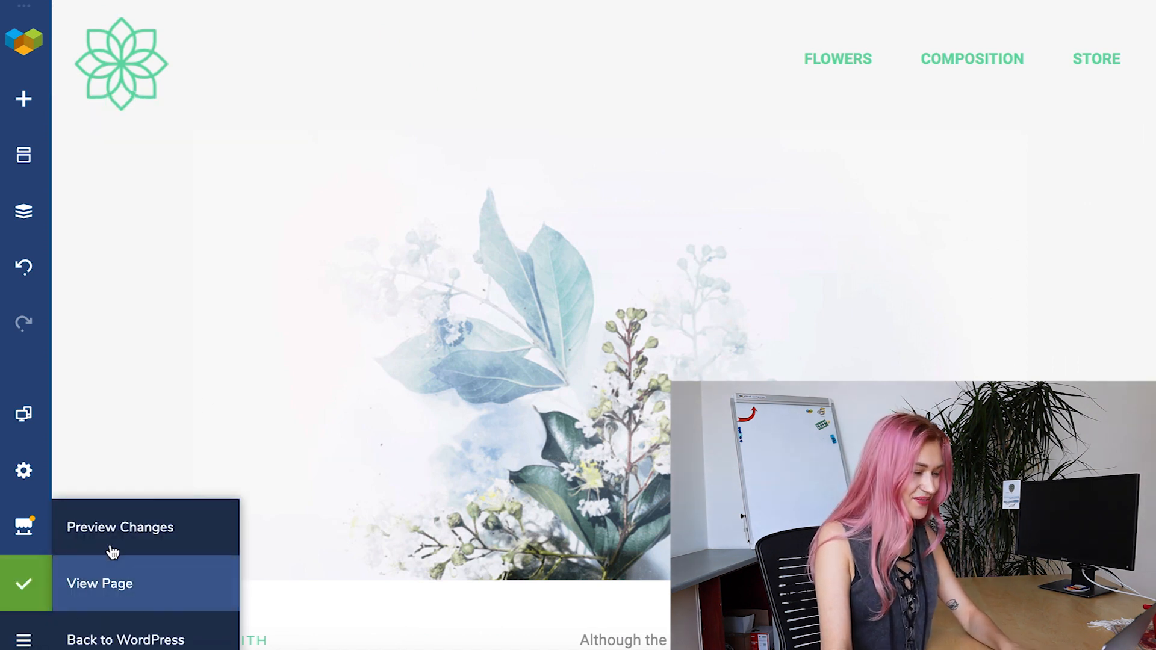
# - View the live page and scroll down to the store section to check the sticky Flowers, Composition, Store header
pyautogui.click(99, 583)
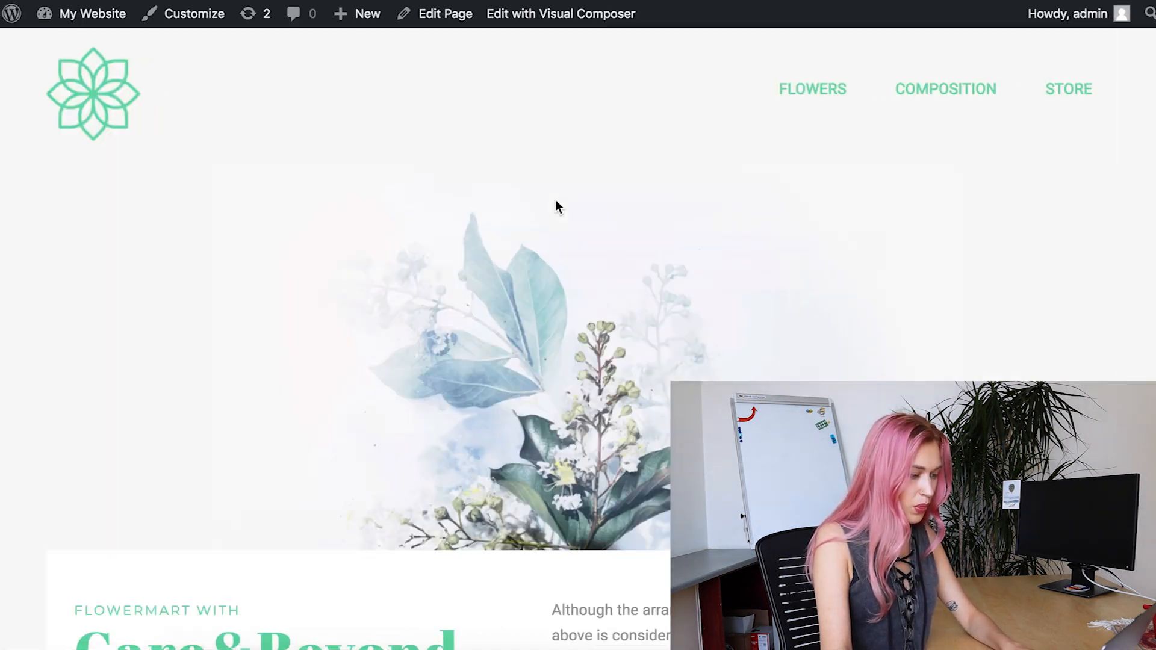
pyautogui.moveTo(812, 96)
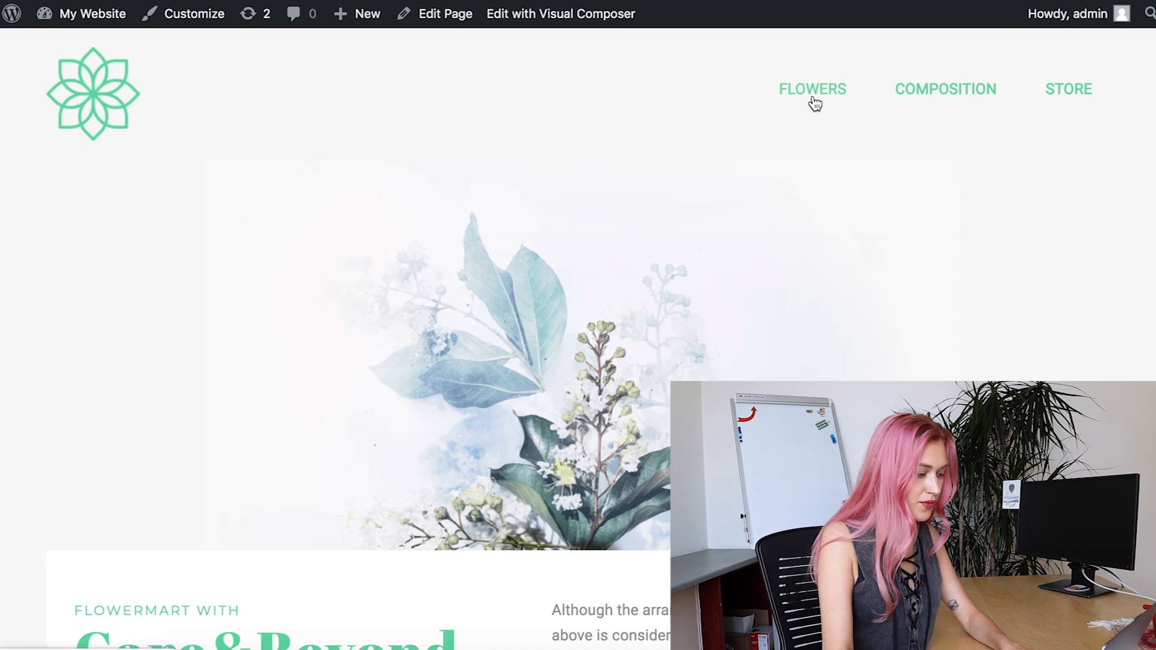
pyautogui.scroll(-3)
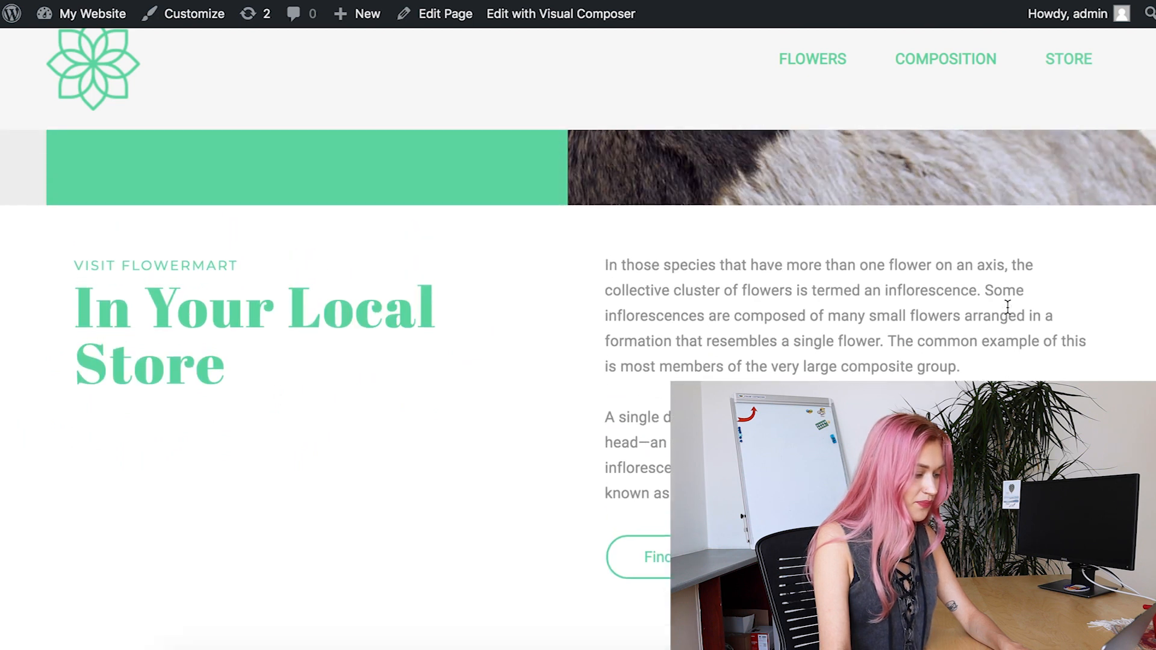
pyautogui.scroll(-3)
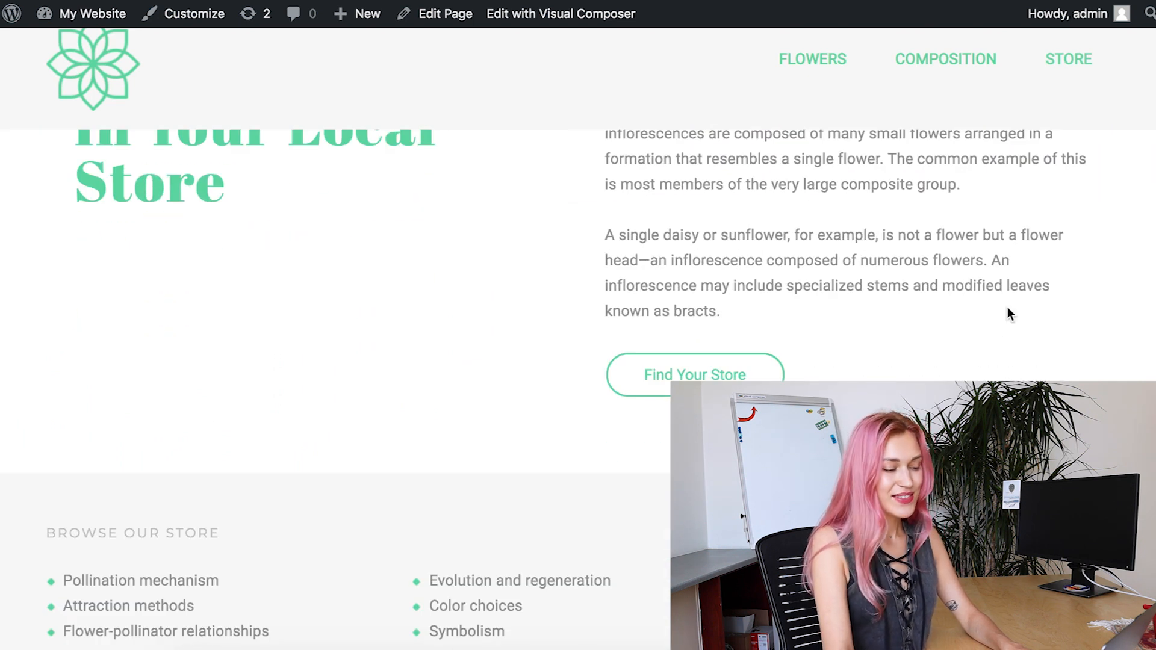
pyautogui.scroll(-3)
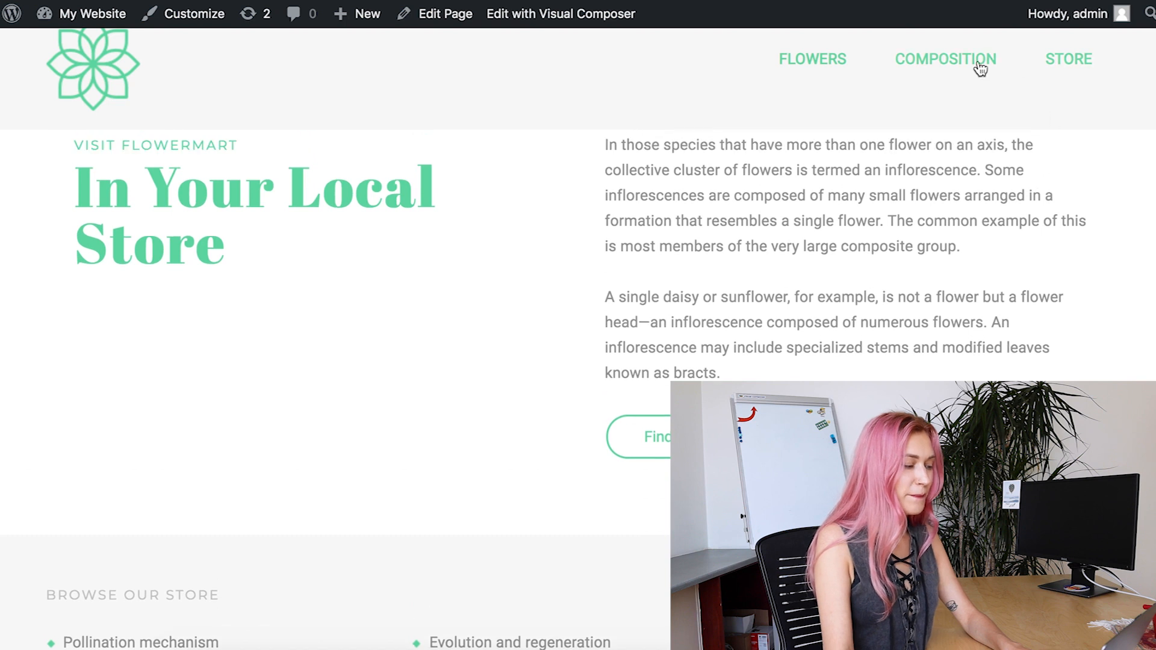